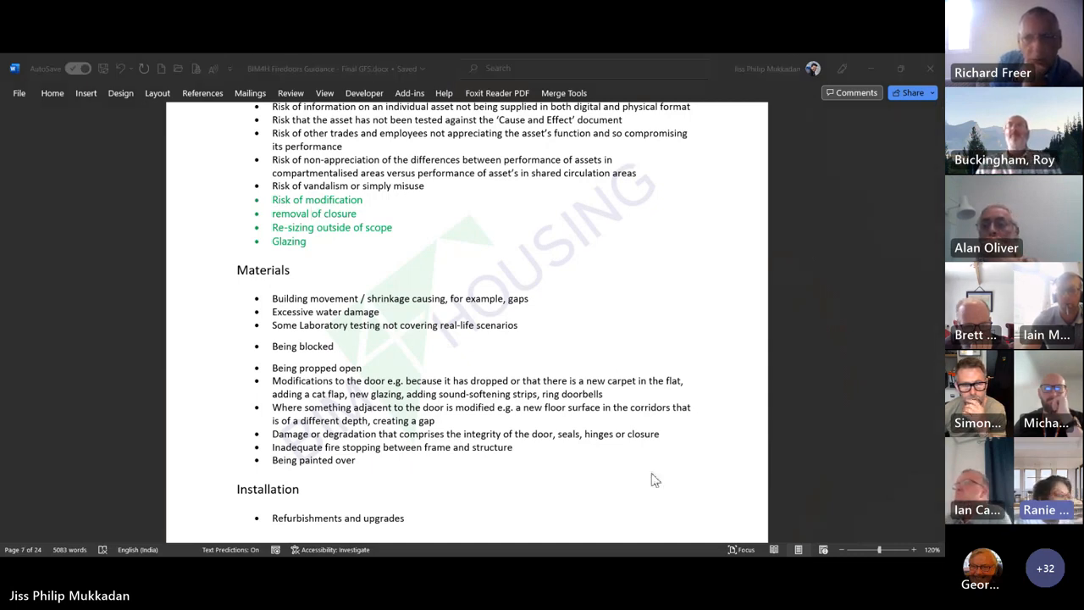
pyautogui.moveTo(652, 476)
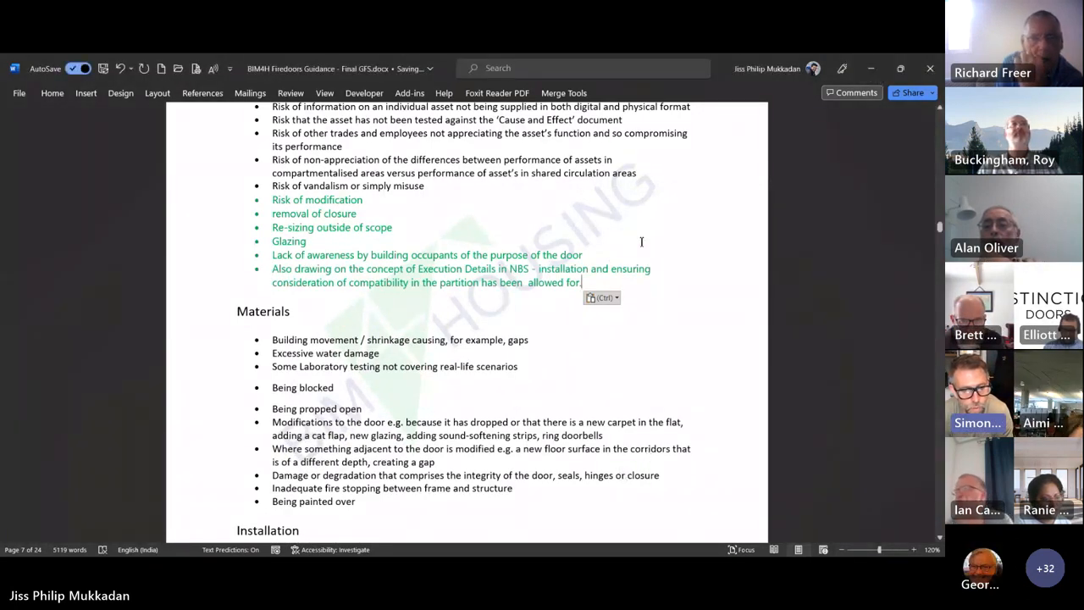
pyautogui.moveTo(894, 409)
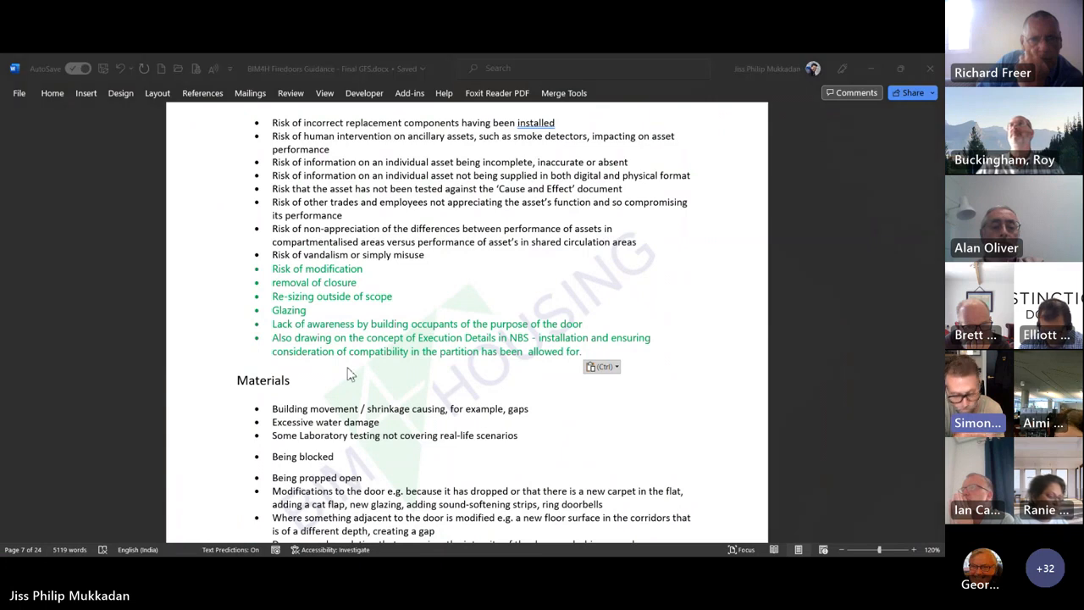
pyautogui.moveTo(266, 248)
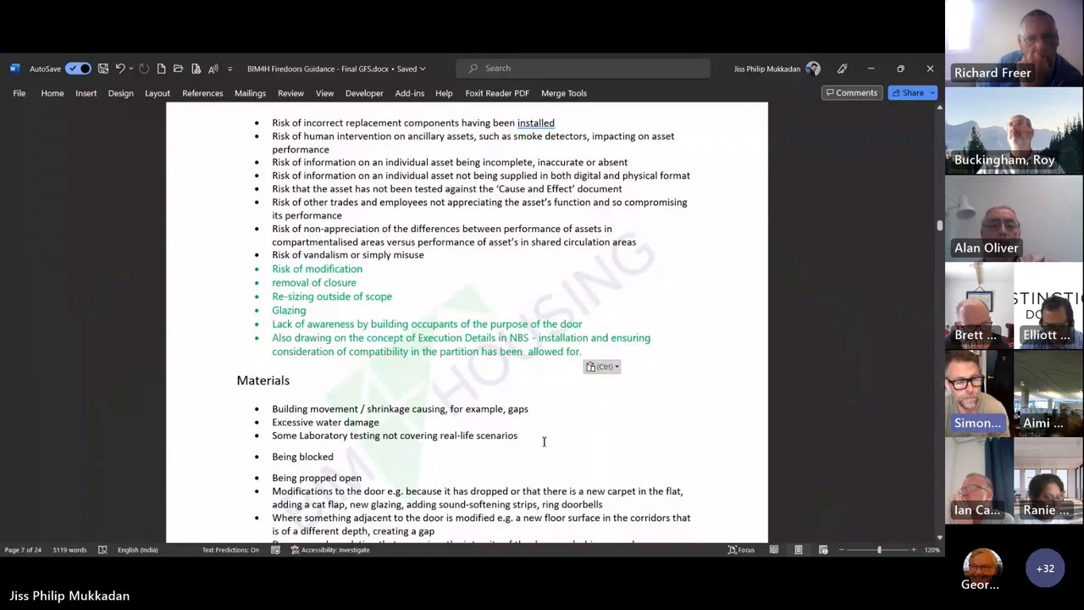
# Place the cursor after the Materials heading and scroll down through the Specification list.
pyautogui.click(288, 380)
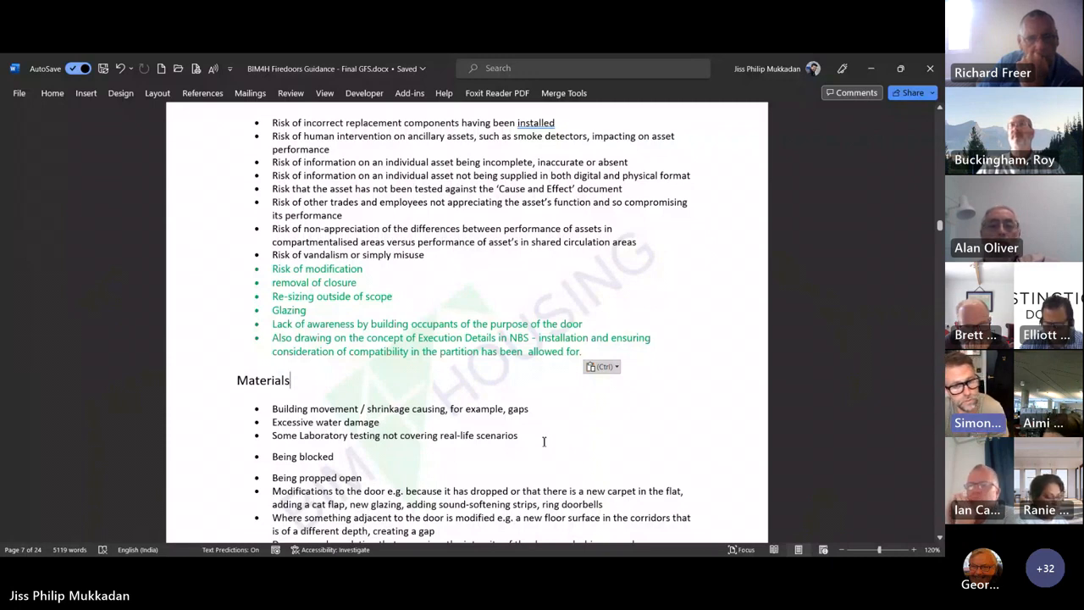
pyautogui.moveTo(545, 447)
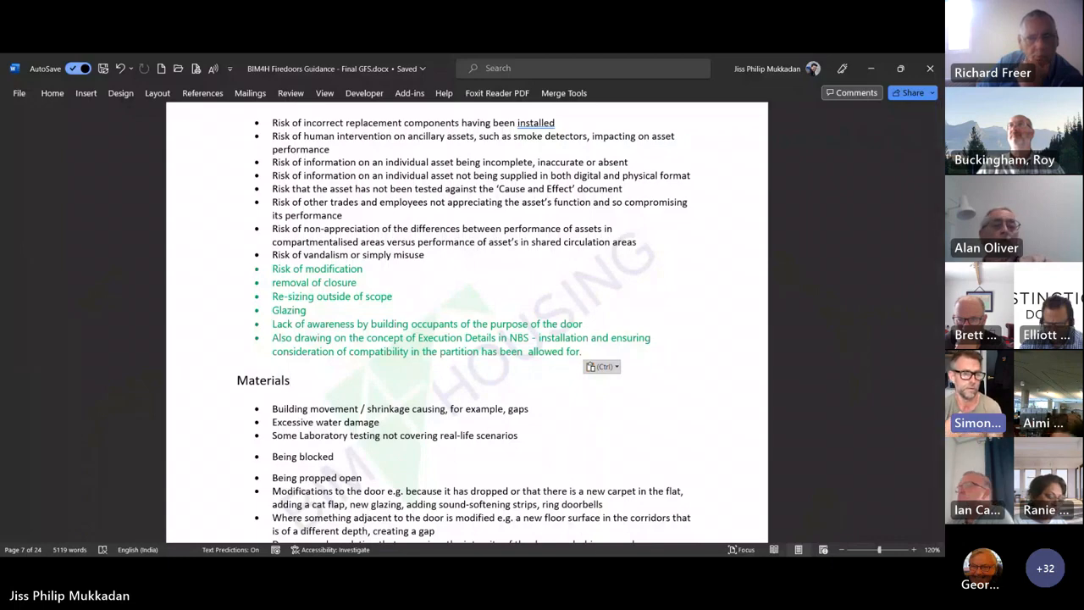
pyautogui.scroll(-3)
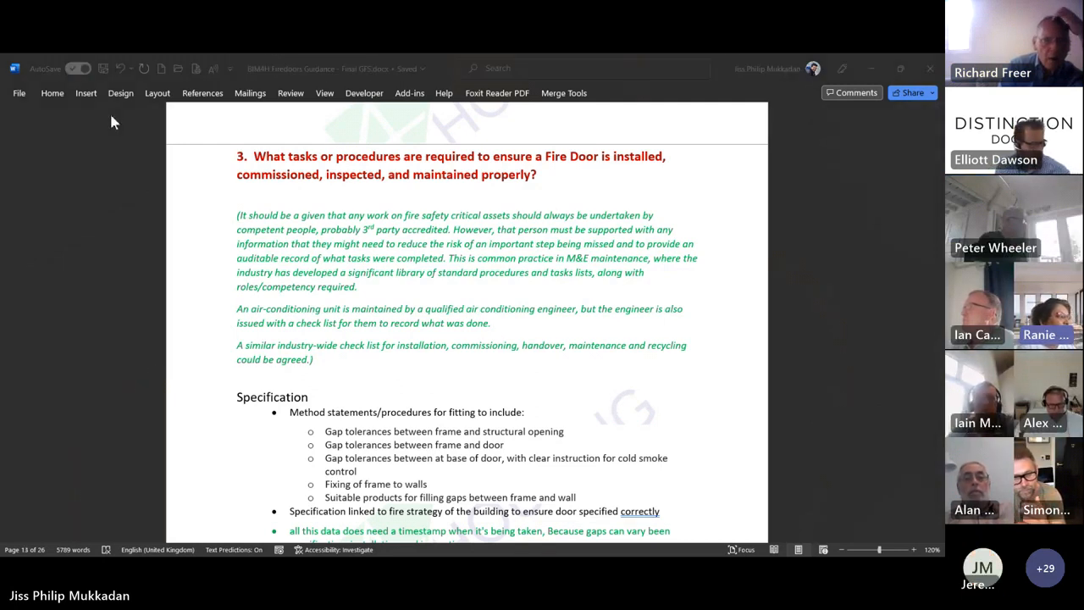
pyautogui.moveTo(464, 351)
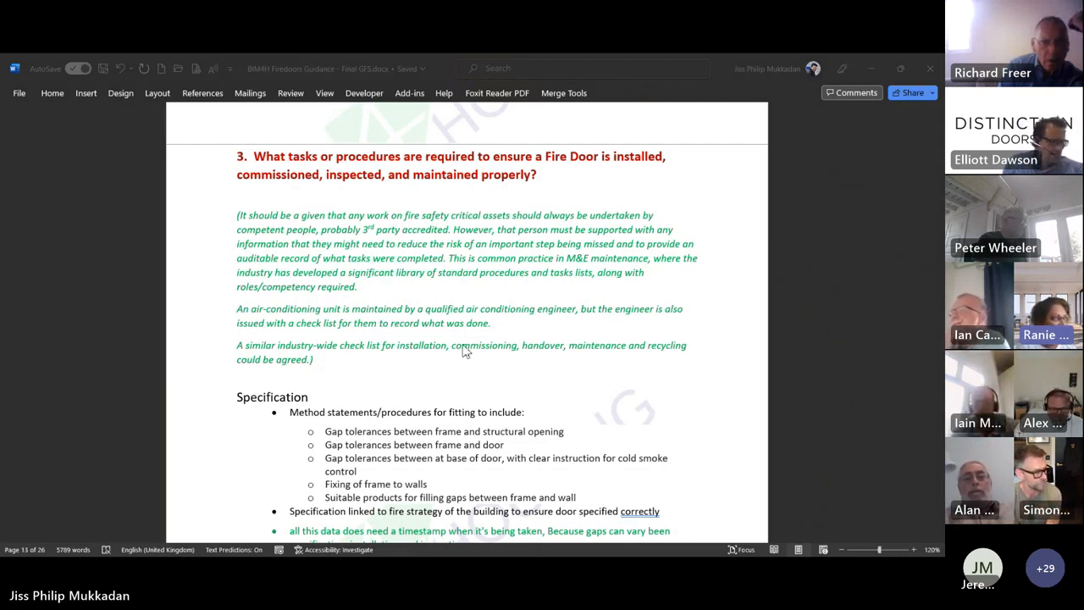
pyautogui.moveTo(517, 379)
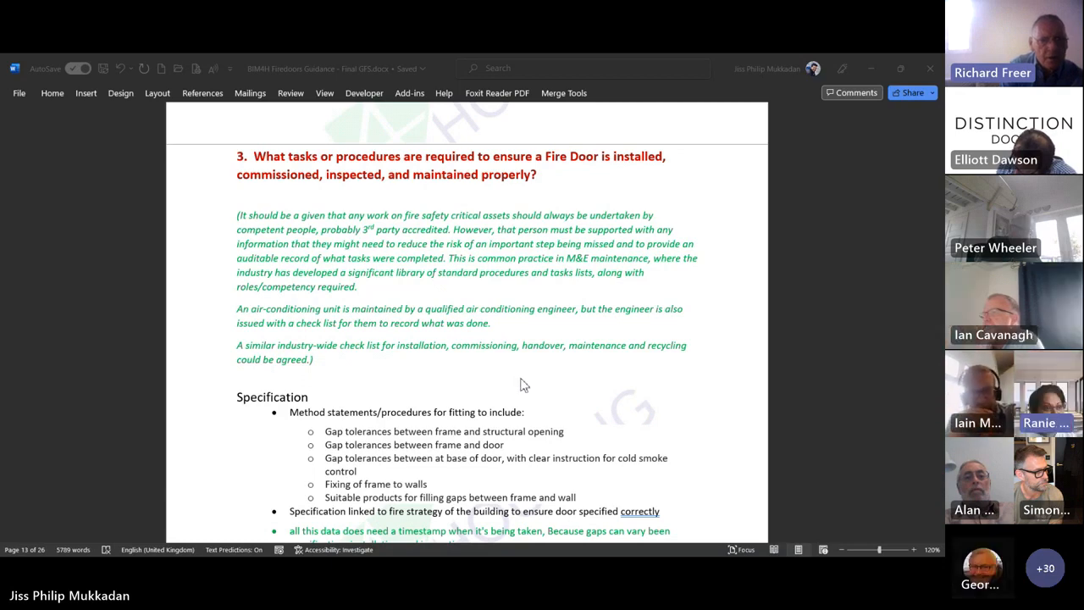
# Scroll past Specification, Installation and Inspection to the Maintenance heading and SFG20 table.
pyautogui.scroll(-3)
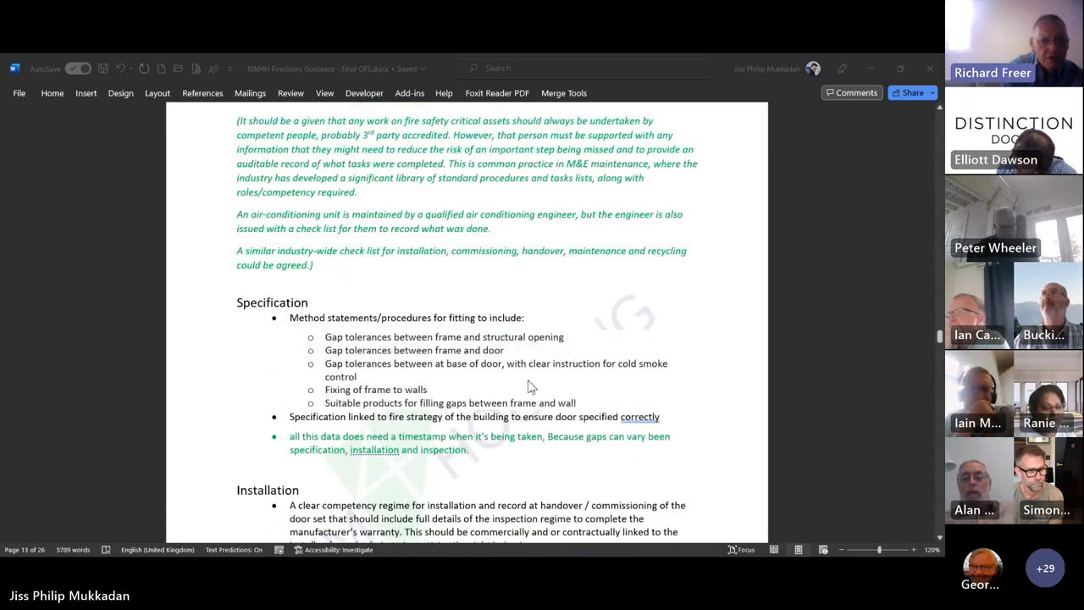
pyautogui.scroll(-3)
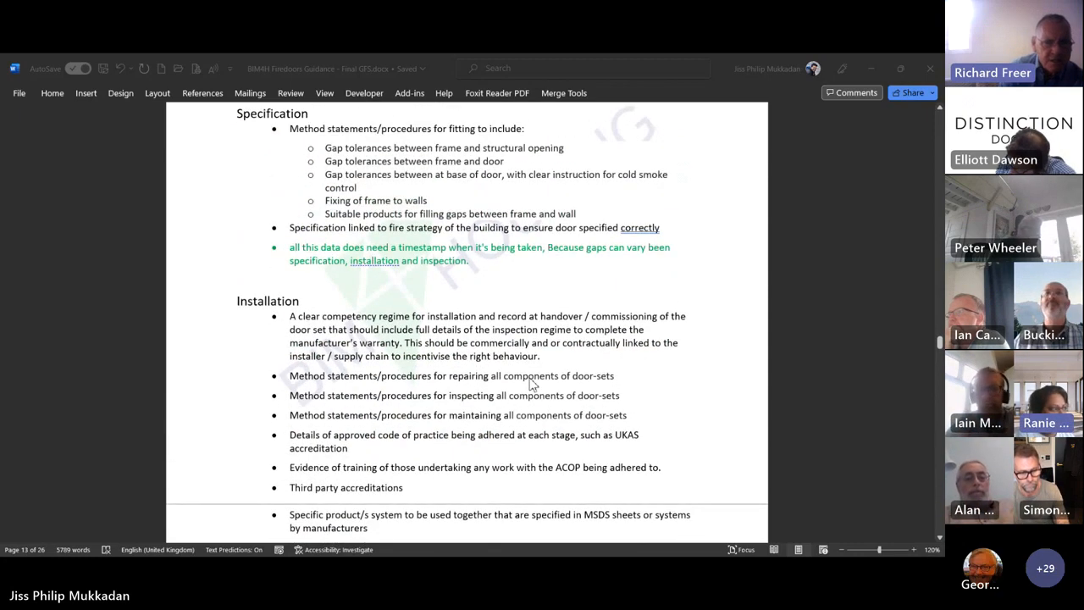
pyautogui.scroll(-3)
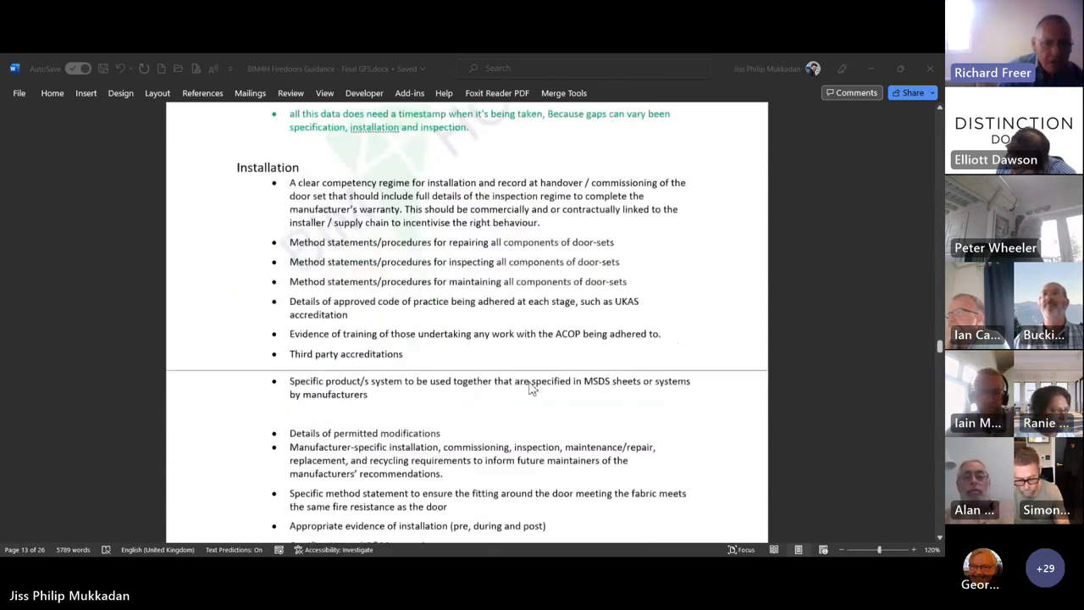
pyautogui.scroll(-3)
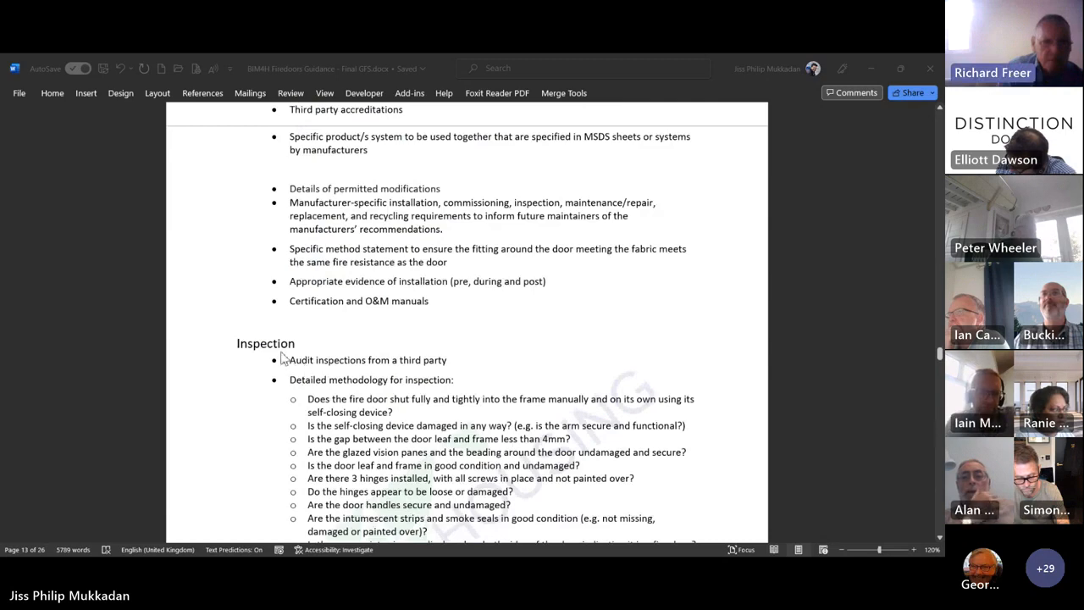
pyautogui.scroll(-3)
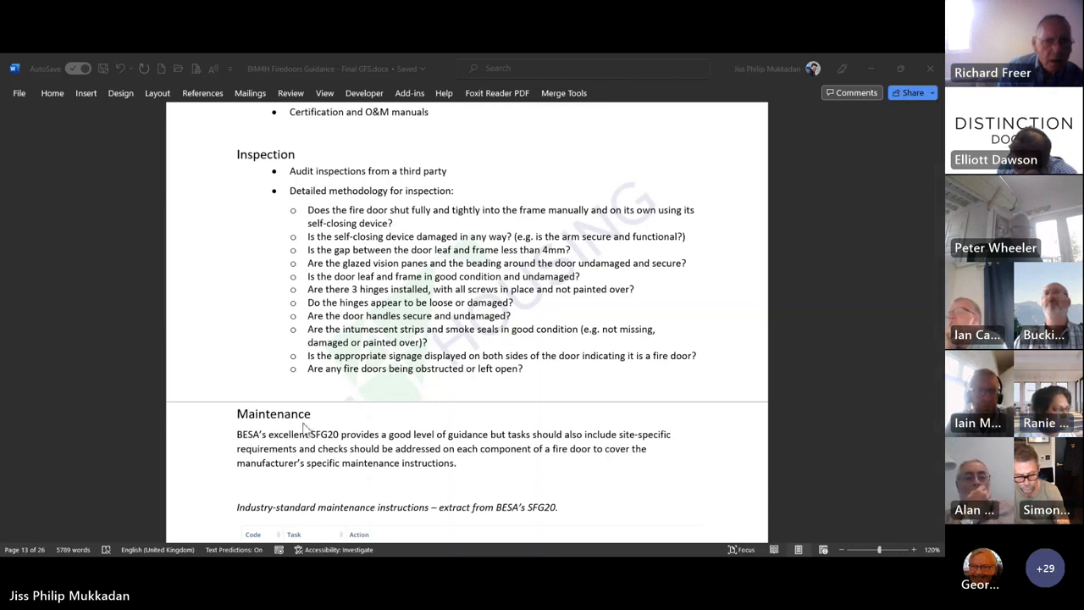
pyautogui.scroll(-3)
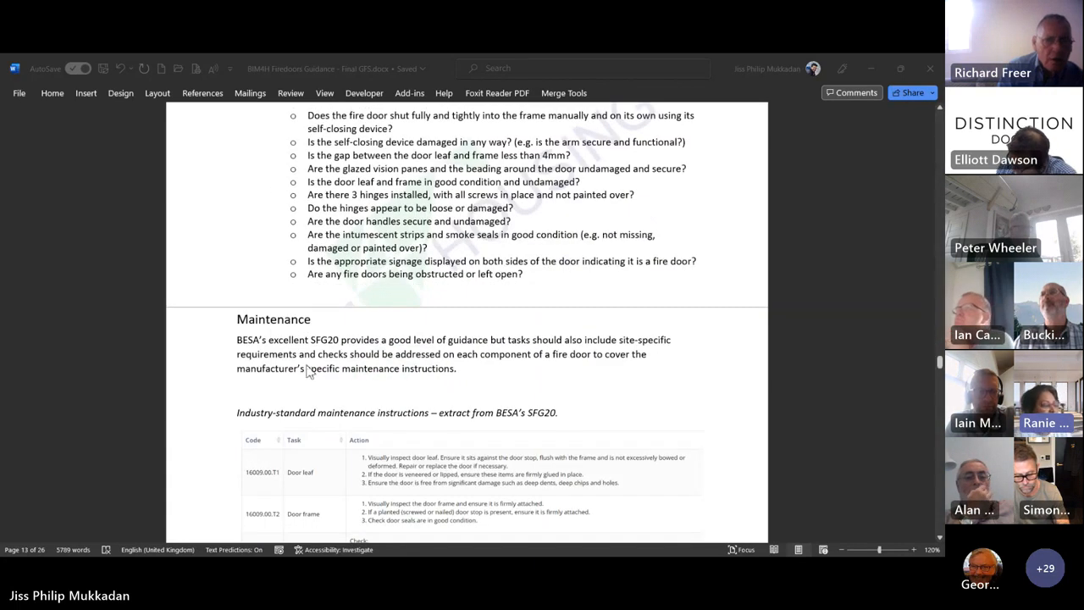
pyautogui.moveTo(326, 379)
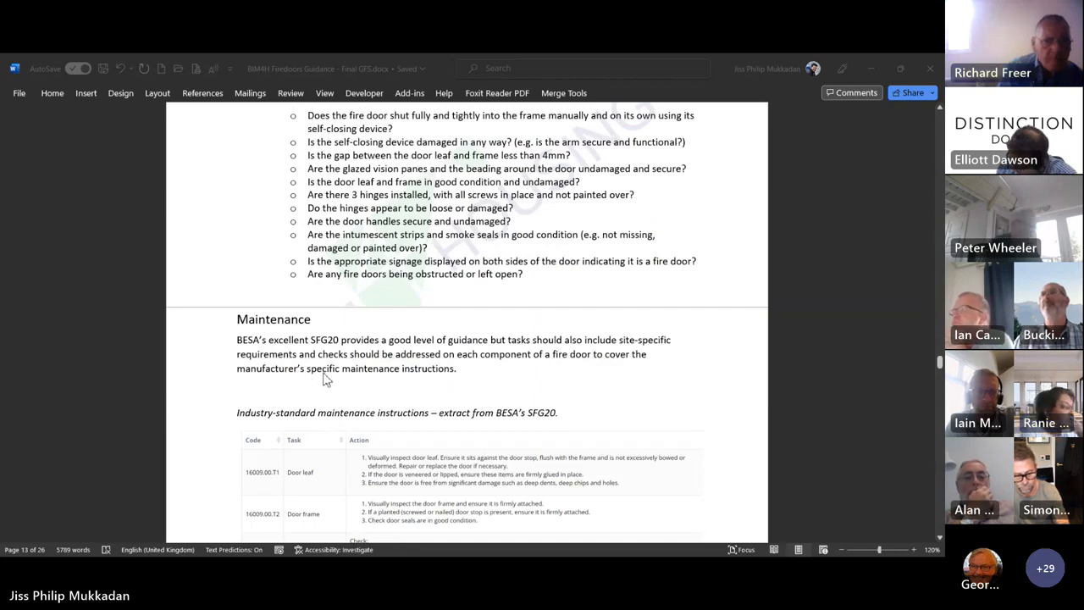
pyautogui.moveTo(320, 384)
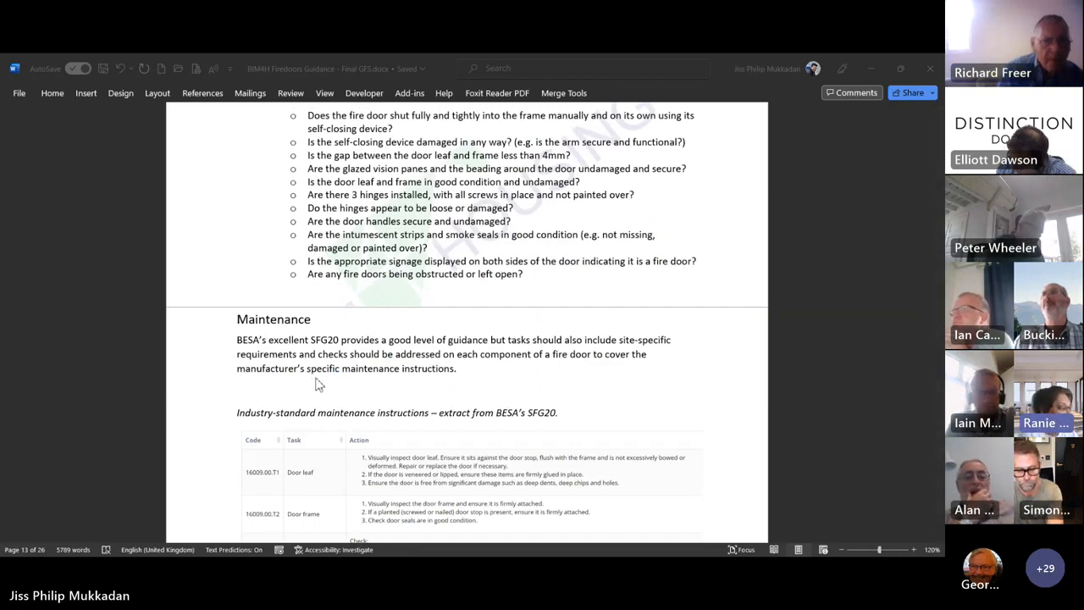
pyautogui.scroll(-3)
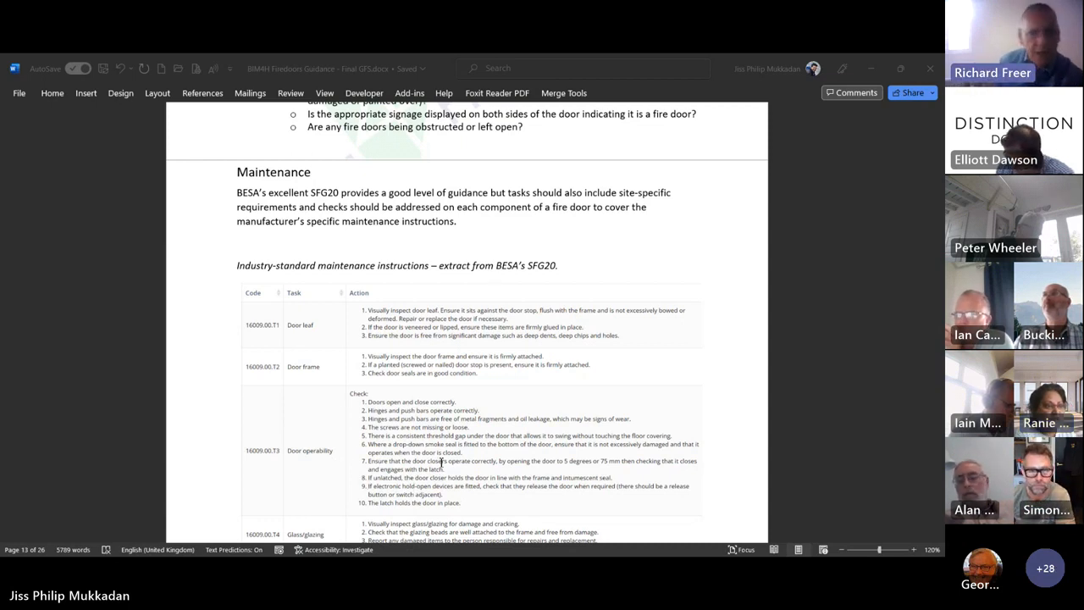
pyautogui.moveTo(458, 499)
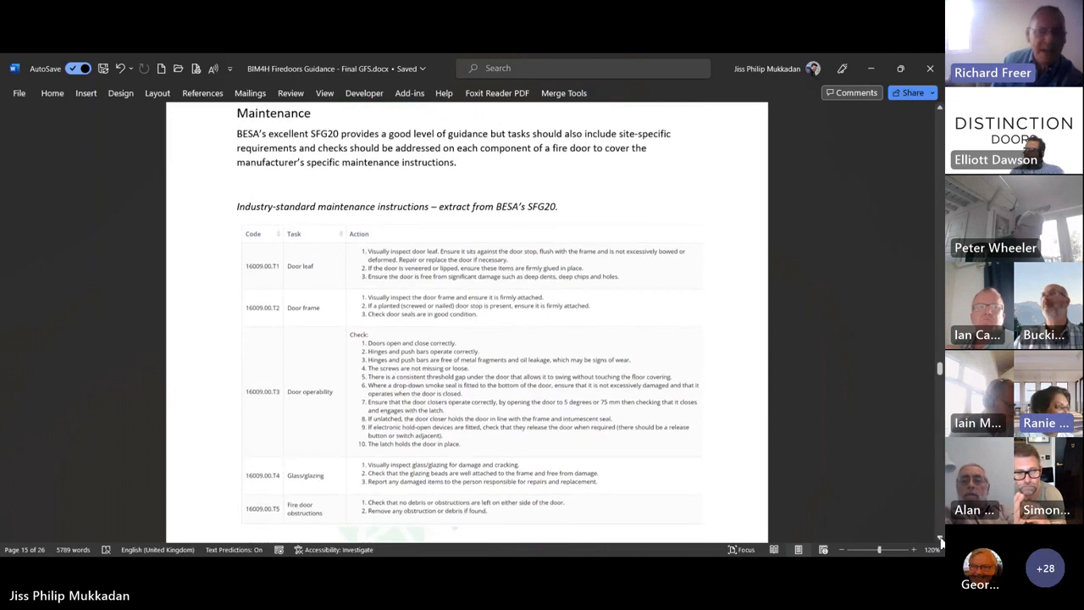
pyautogui.scroll(-3)
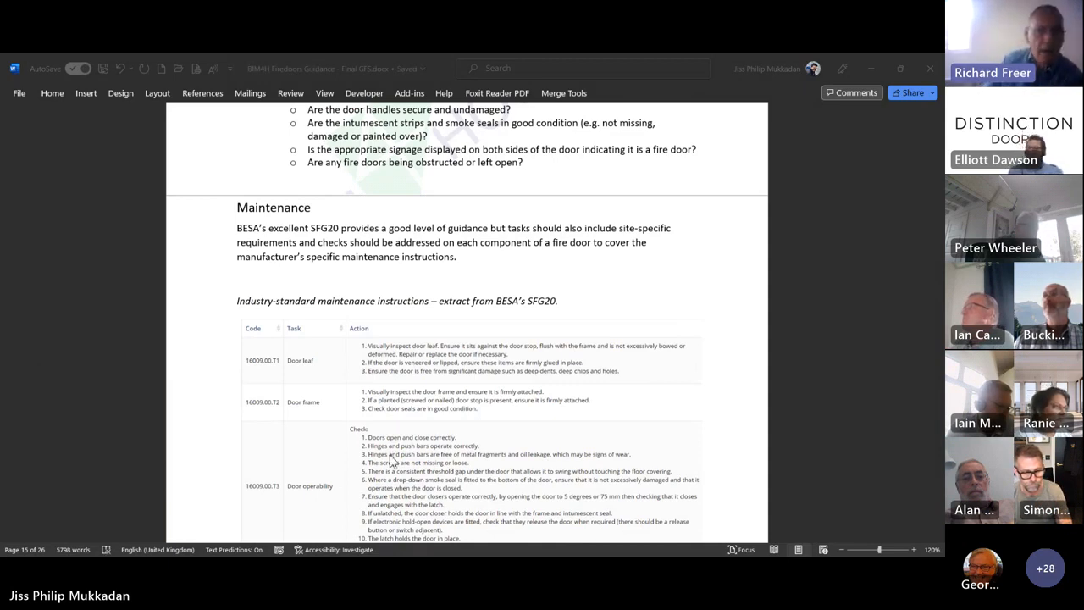
pyautogui.moveTo(398, 490)
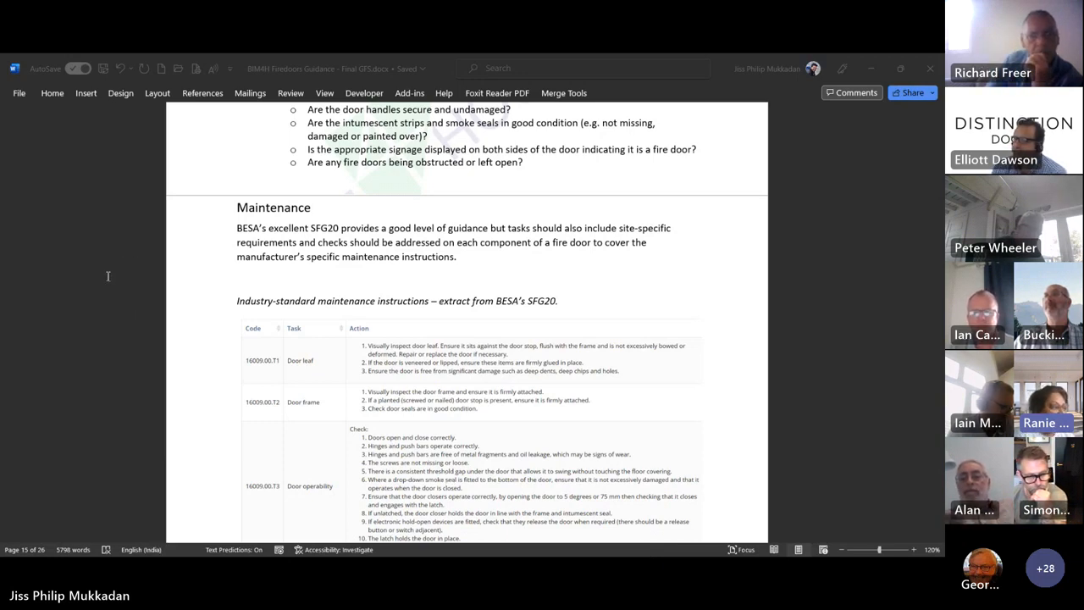
pyautogui.moveTo(92, 297)
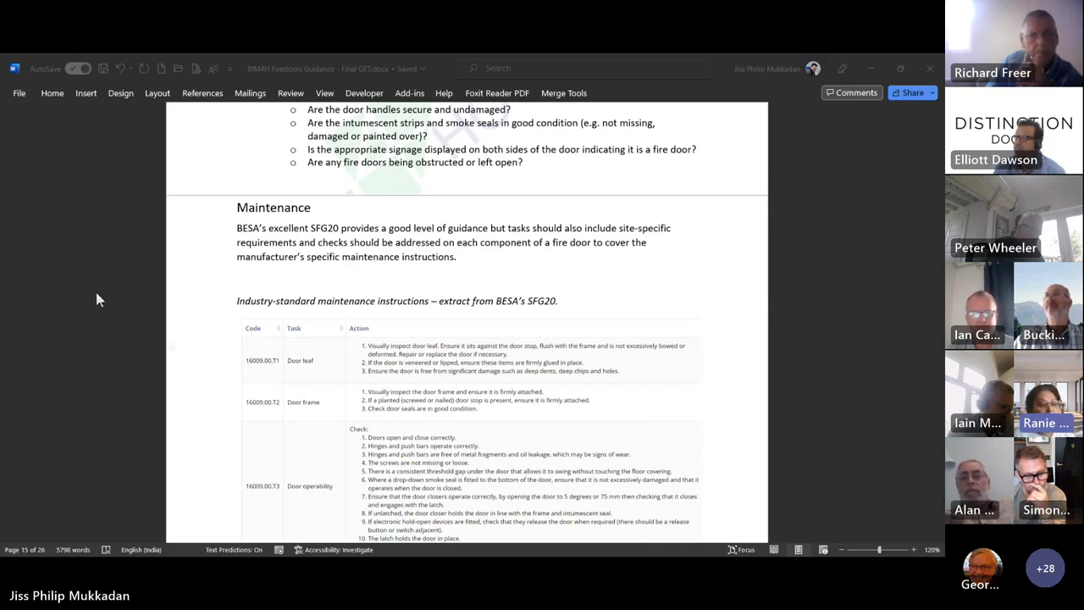
pyautogui.moveTo(160, 360)
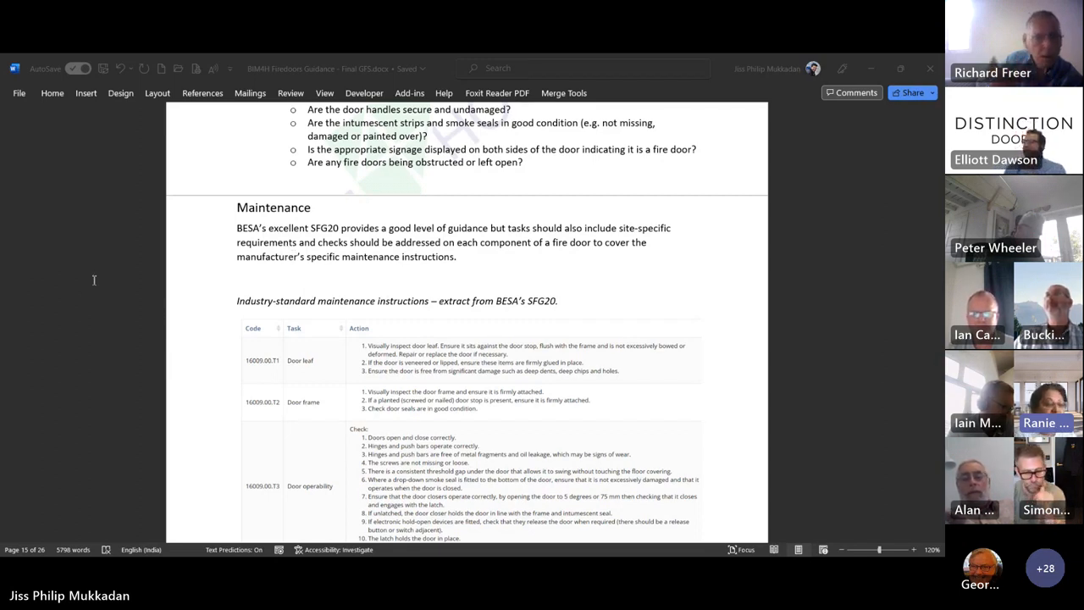
pyautogui.moveTo(77, 188)
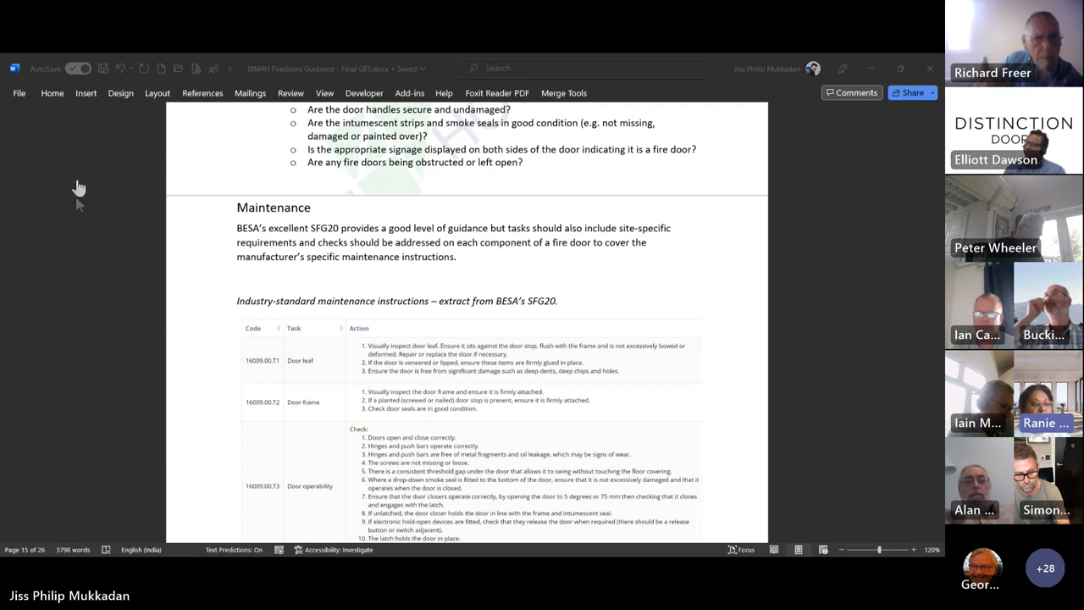
pyautogui.moveTo(74, 300)
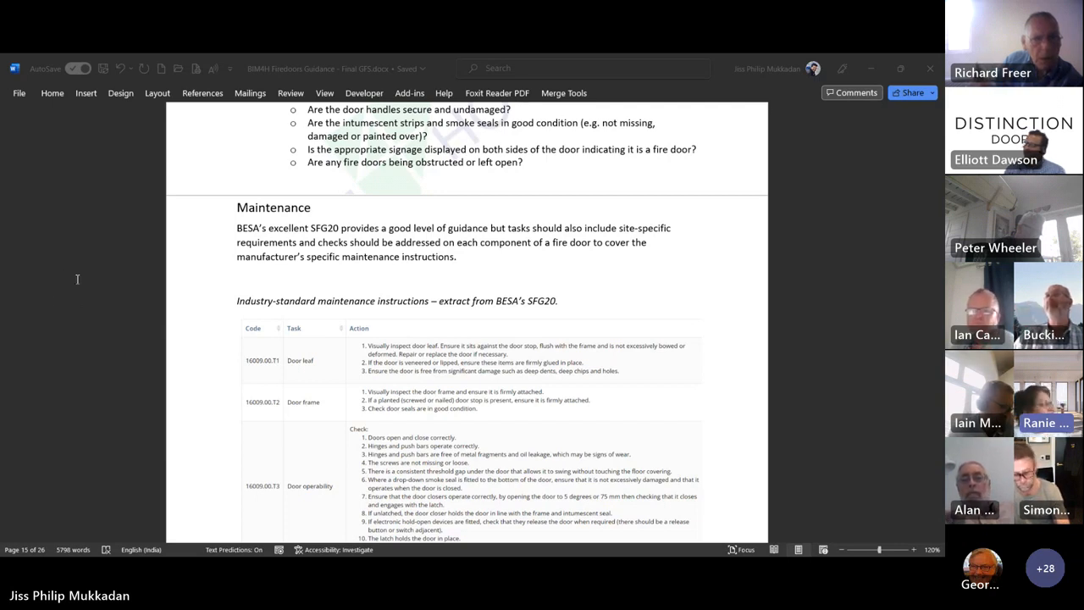
pyautogui.moveTo(203, 351)
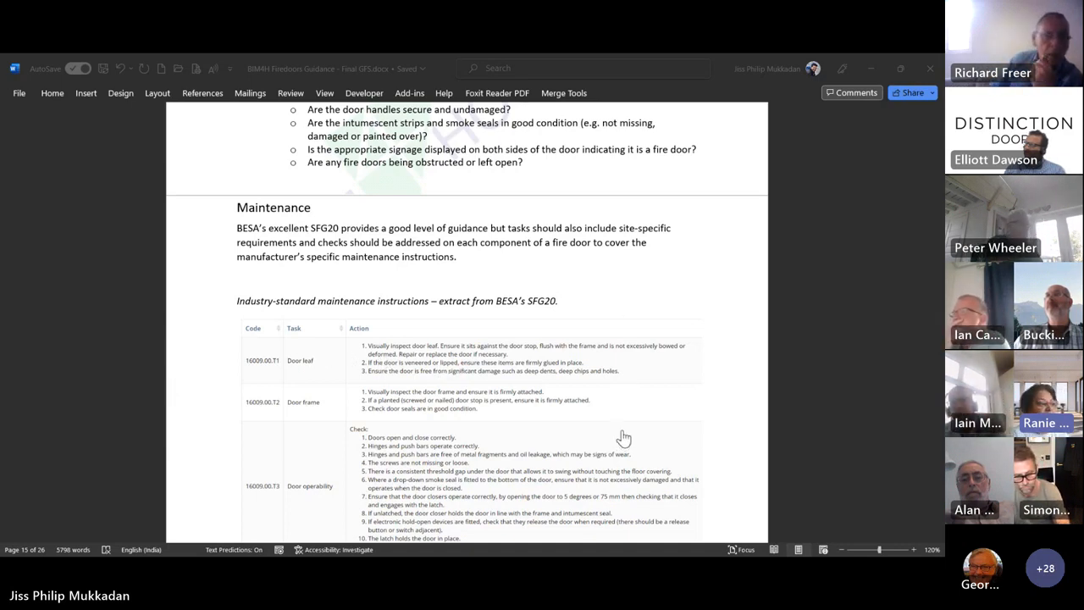
pyautogui.moveTo(338, 450)
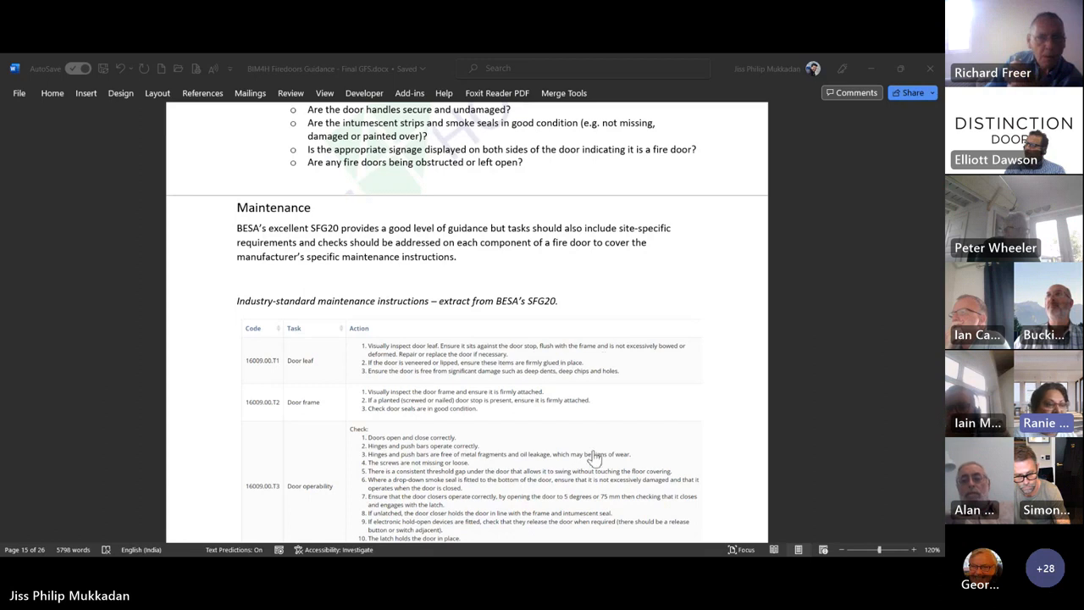
pyautogui.moveTo(597, 501)
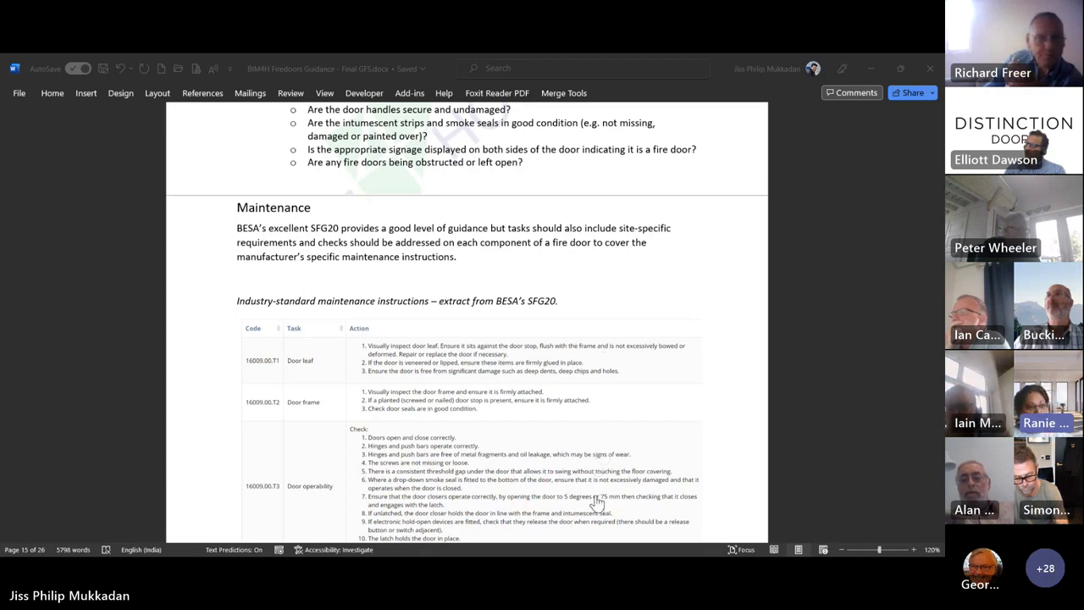
pyautogui.moveTo(193, 500)
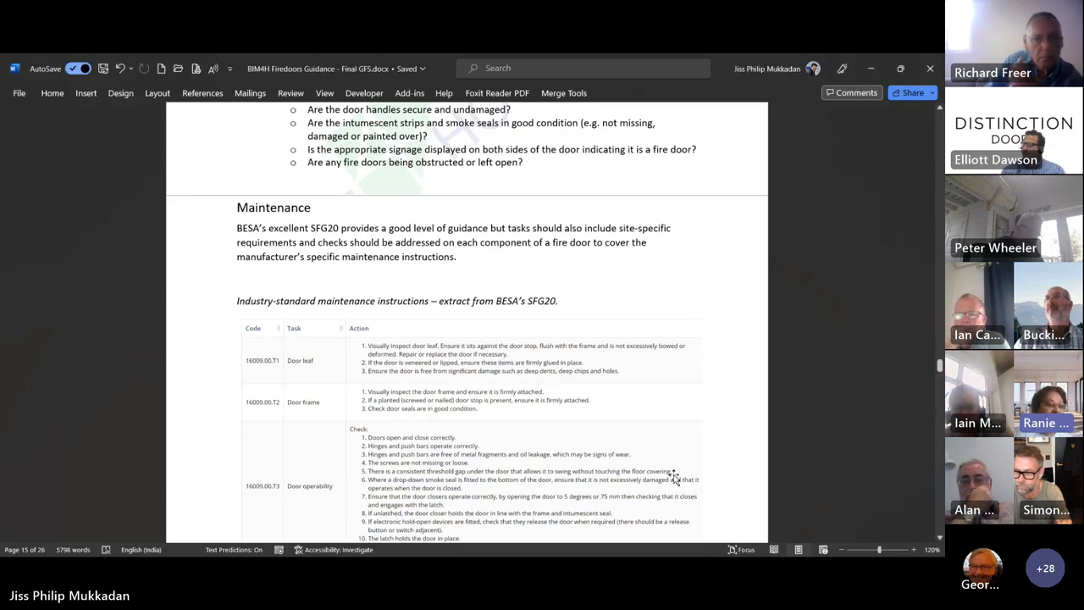
# Note that the under-4mm gap guidance is incorrect (2-4mm) and tolerance needs a reasonable view.
pyautogui.scroll(-3)
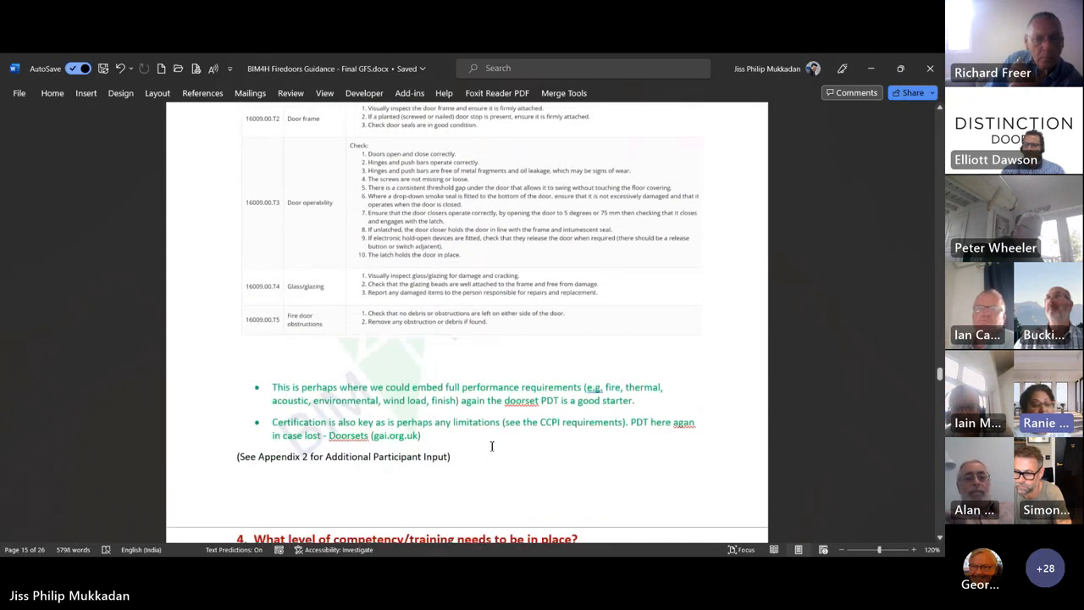
pyautogui.write('It says gaps between door and frame should be less than 4mm which is incorrect. 2-4mm. Less than 4mm suggests 4 in non-compliant.')
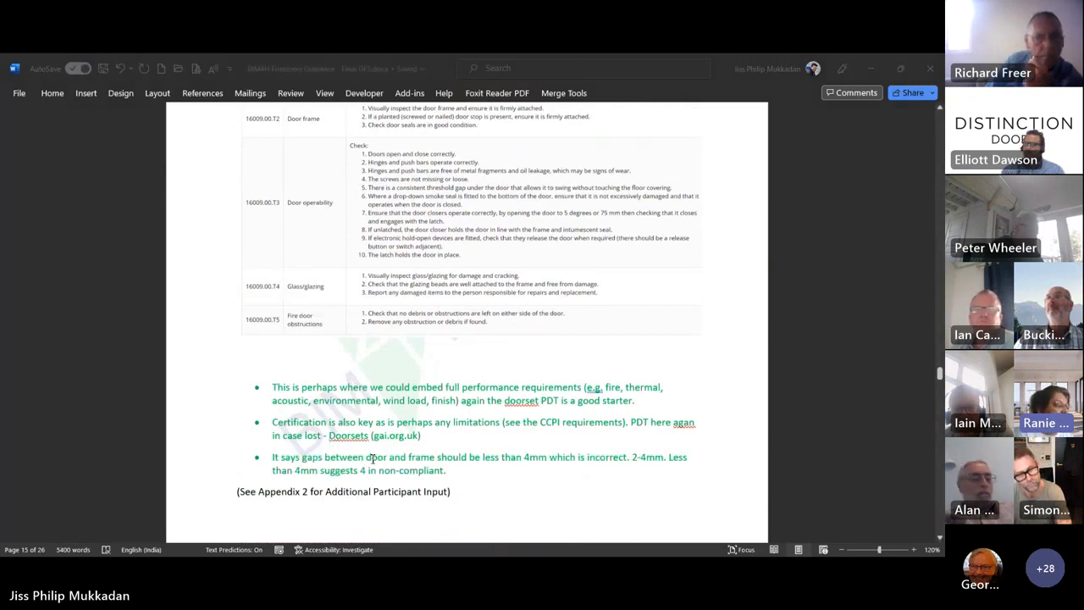
pyautogui.write("Also need to take a view on what gap tolerance is reasonable and proportionate. It's very difficult to maintain the 2-4mm tolerance.")
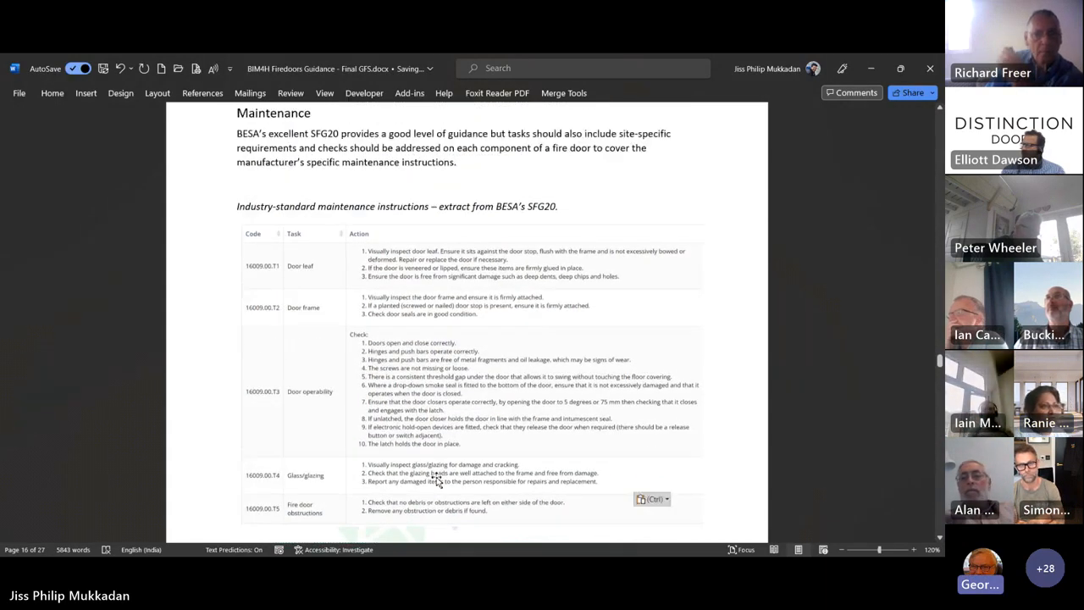
pyautogui.scroll(3)
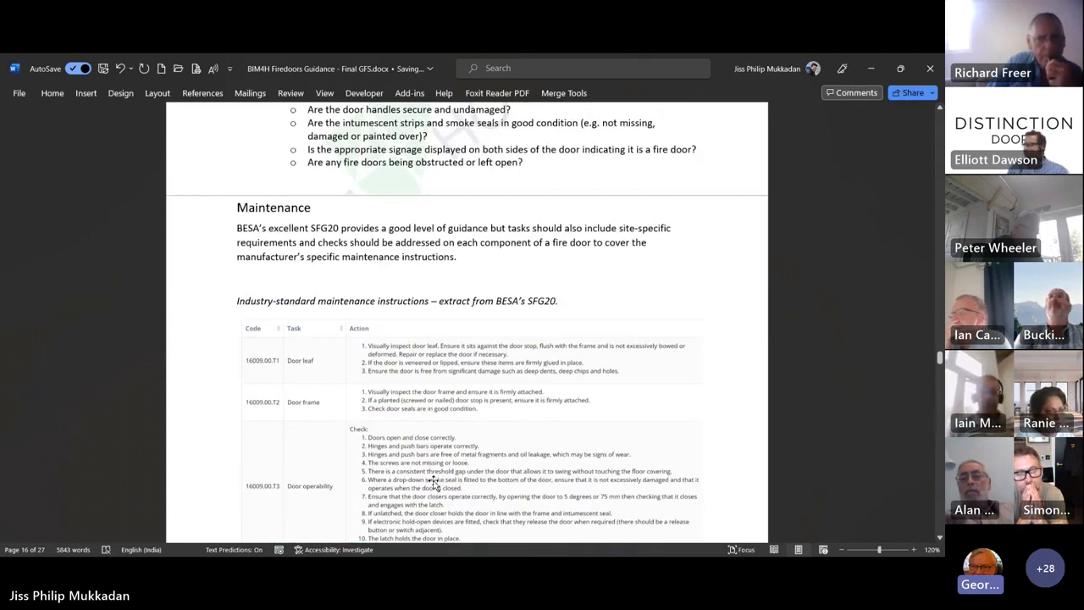
pyautogui.moveTo(449, 500)
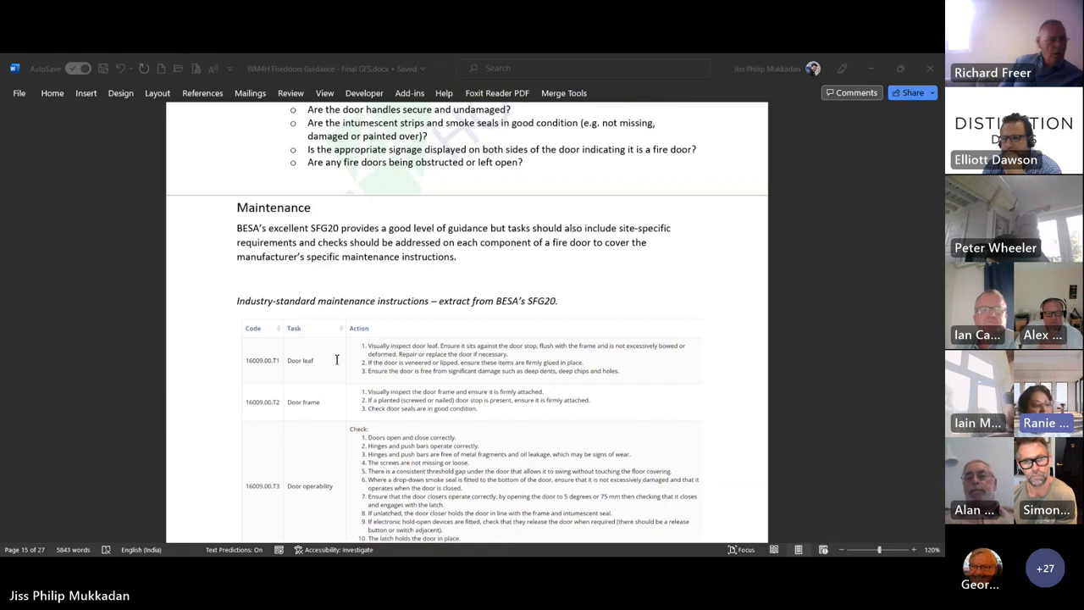
pyautogui.moveTo(370, 376)
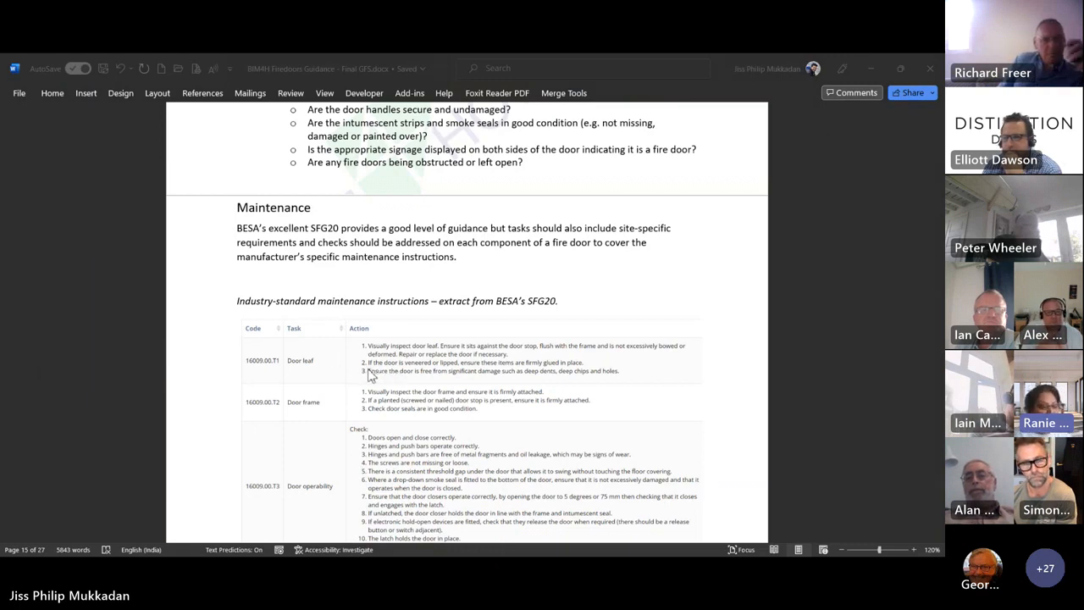
pyautogui.moveTo(415, 383)
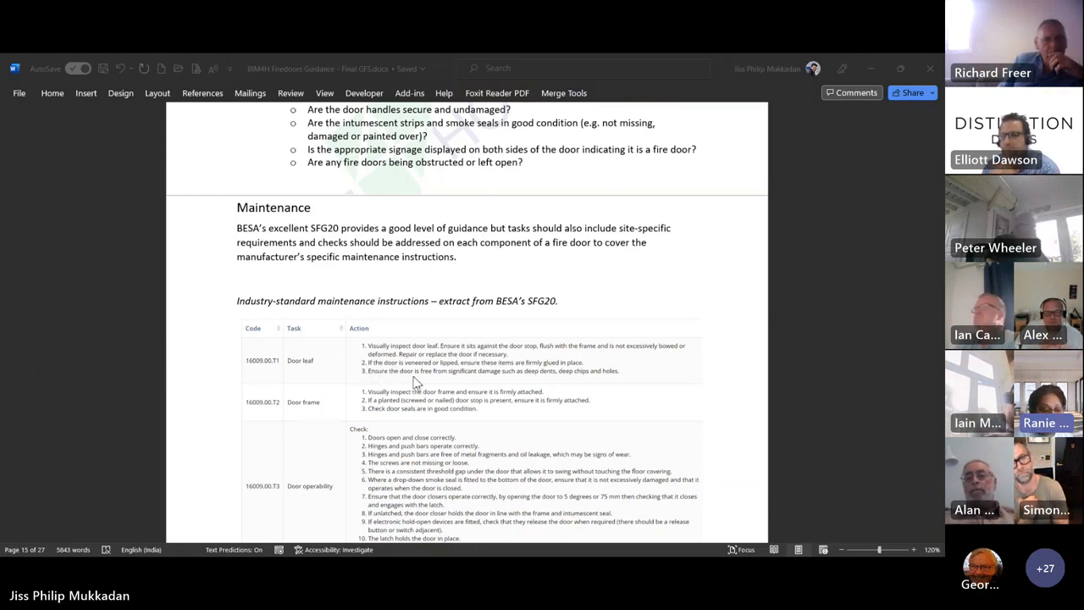
pyautogui.moveTo(644, 508)
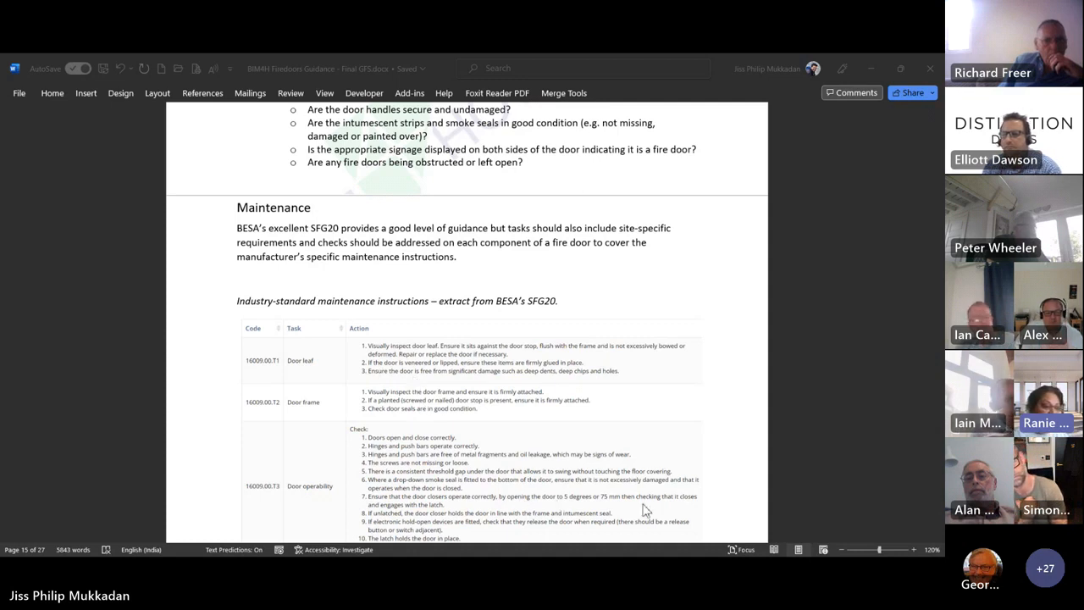
pyautogui.moveTo(444, 447)
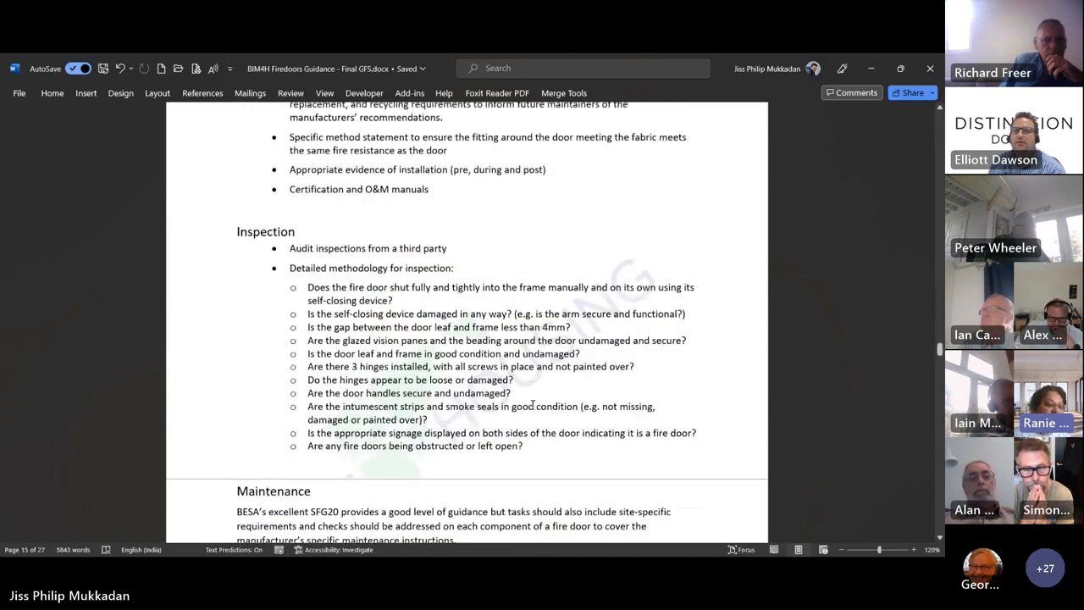
pyautogui.scroll(-3)
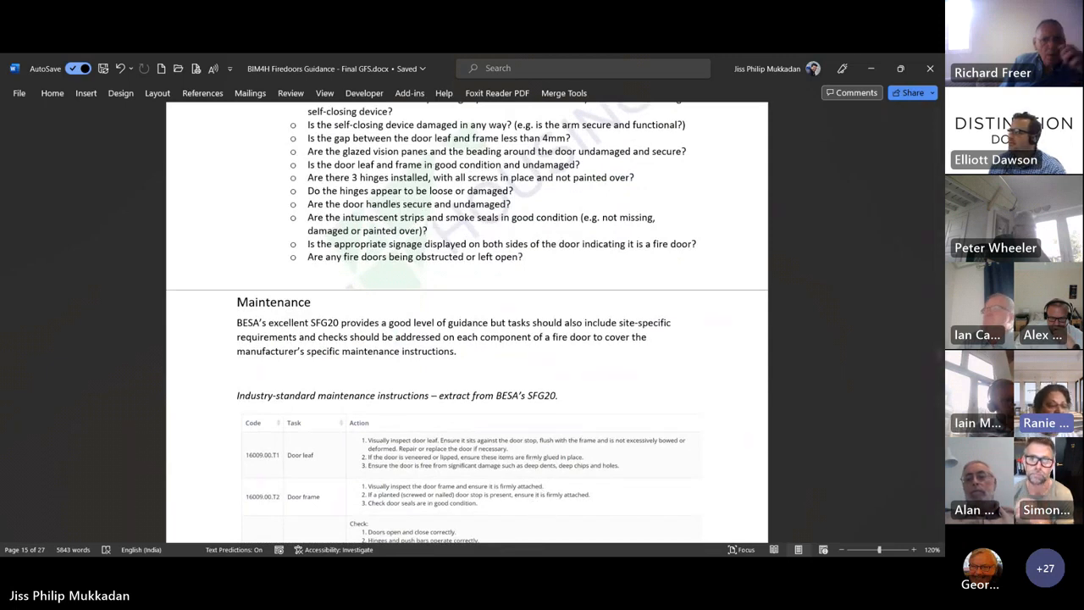
pyautogui.moveTo(330, 379)
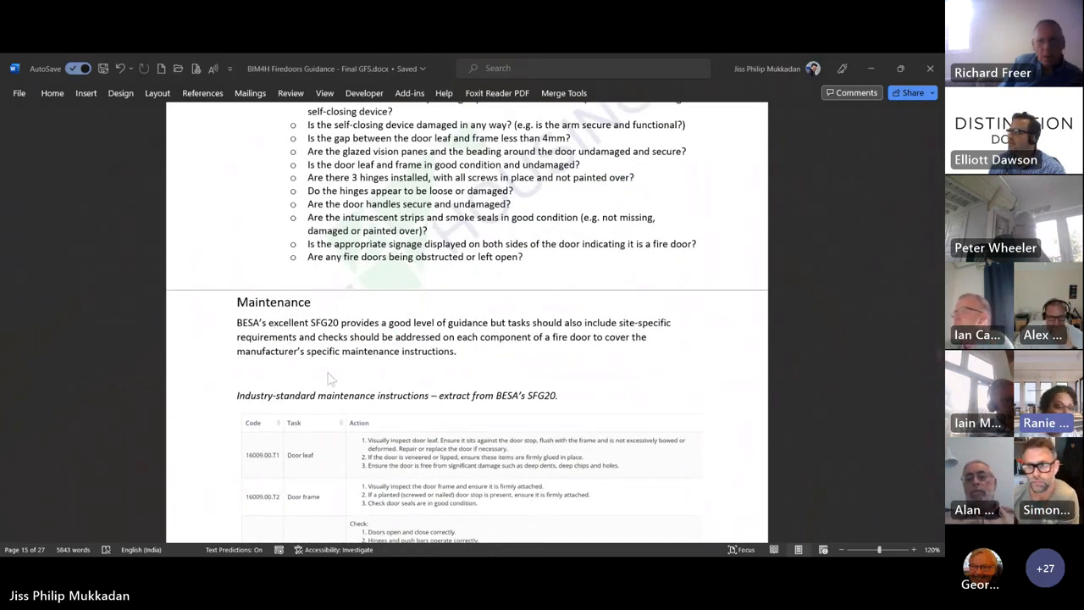
pyautogui.moveTo(617, 369)
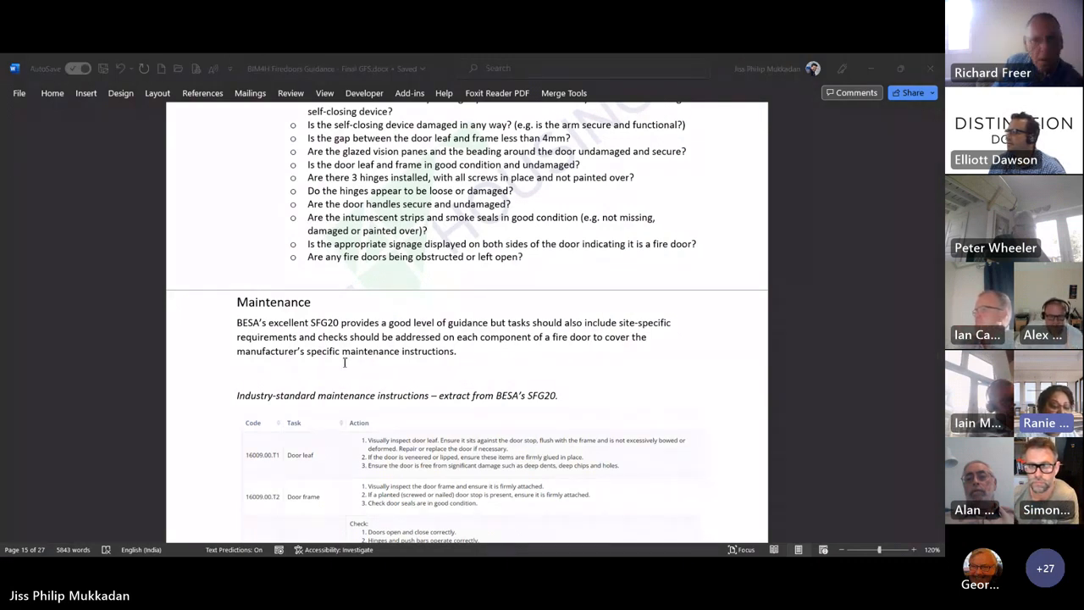
pyautogui.moveTo(474, 376)
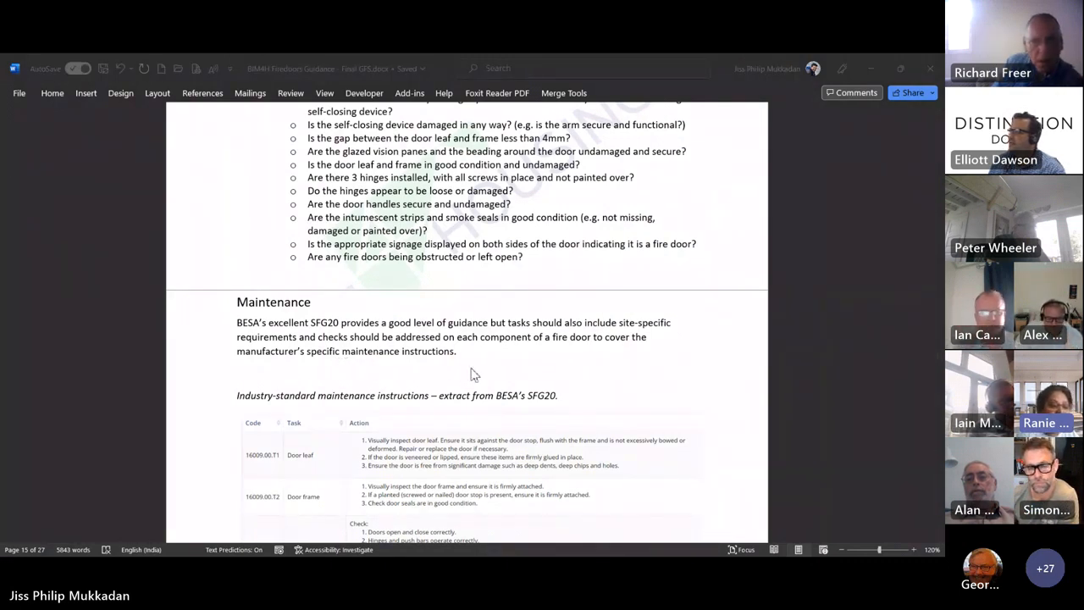
pyautogui.moveTo(604, 385)
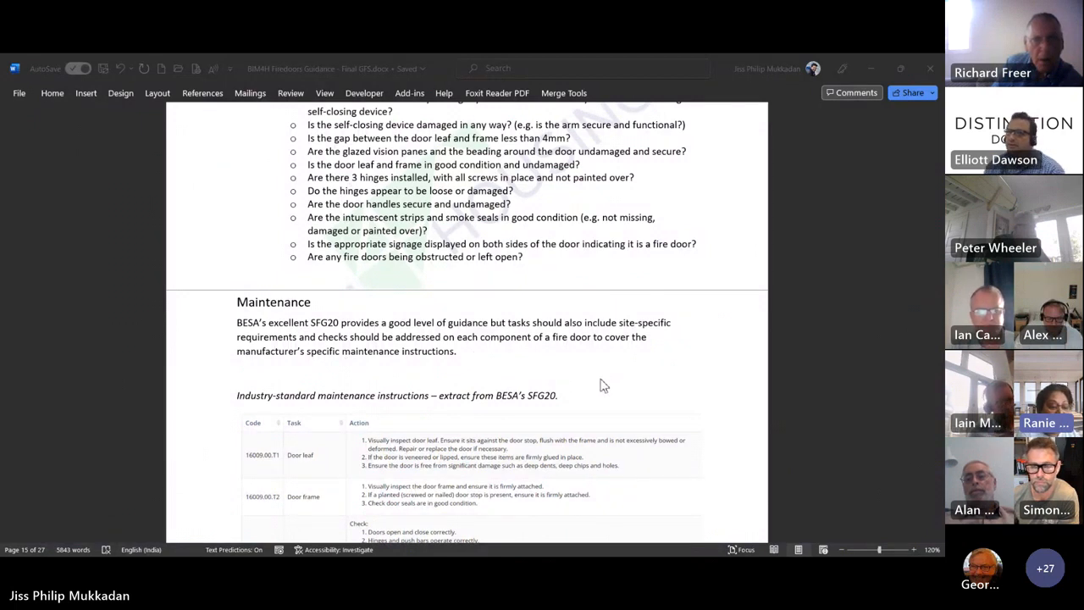
pyautogui.moveTo(509, 474)
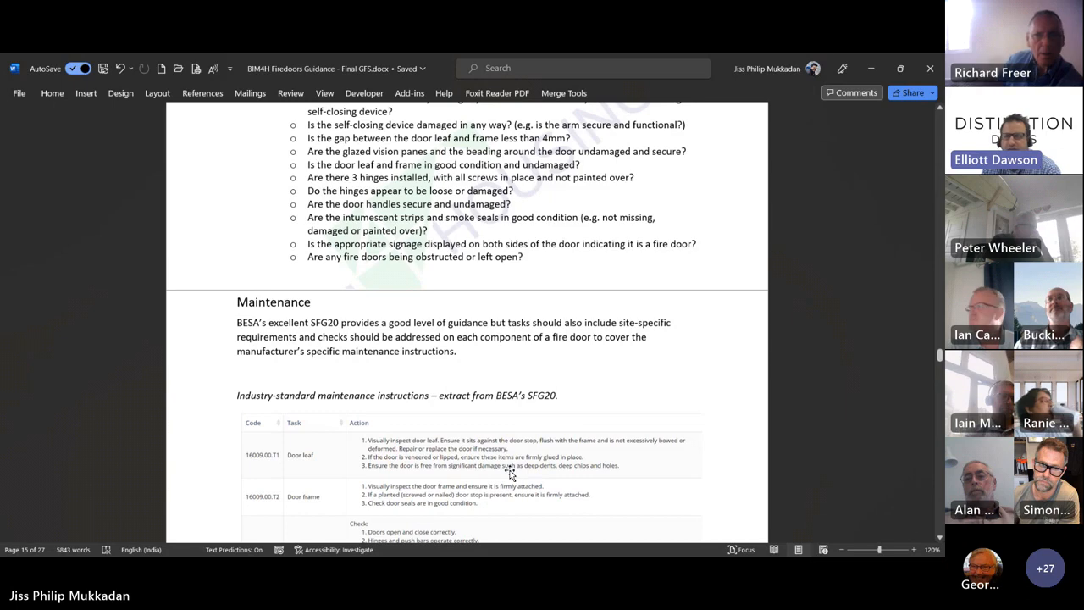
pyautogui.scroll(-3)
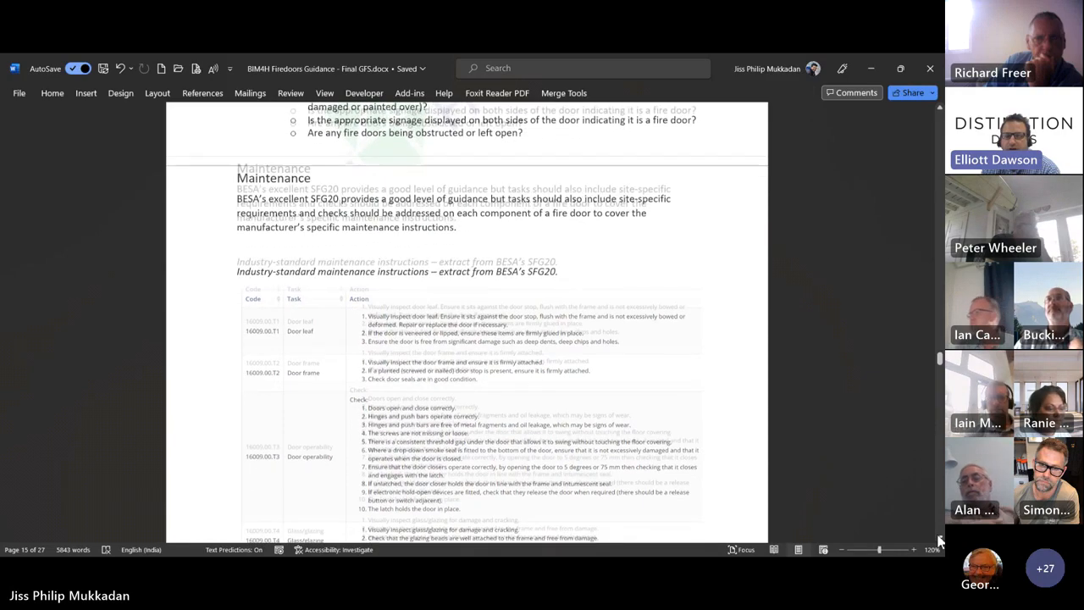
# Scroll down to the green gap-tolerance bullet beneath the SFG20 table.
pyautogui.scroll(-3)
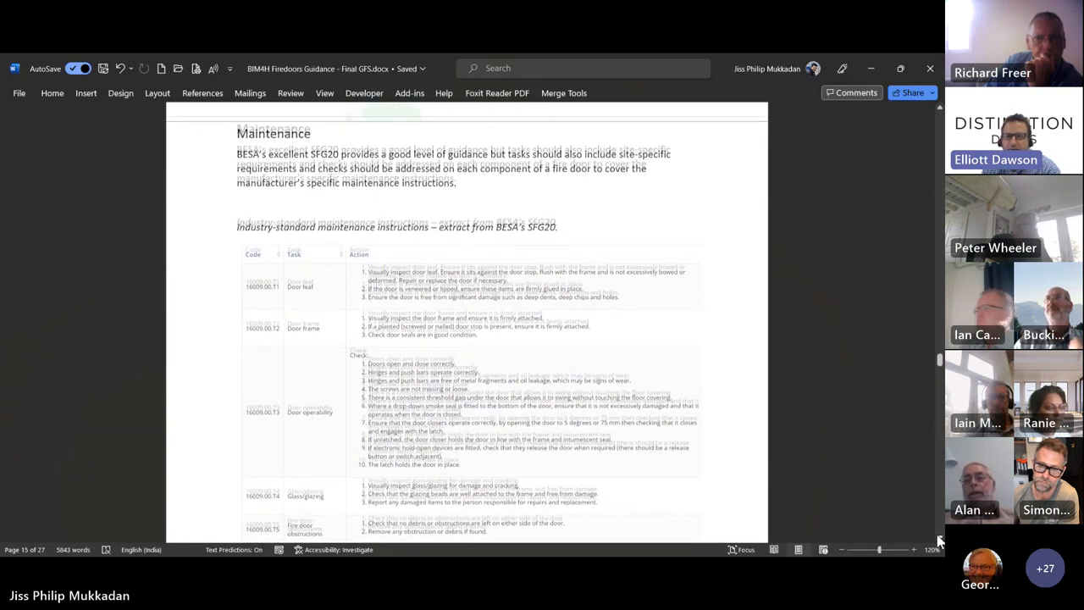
pyautogui.scroll(-3)
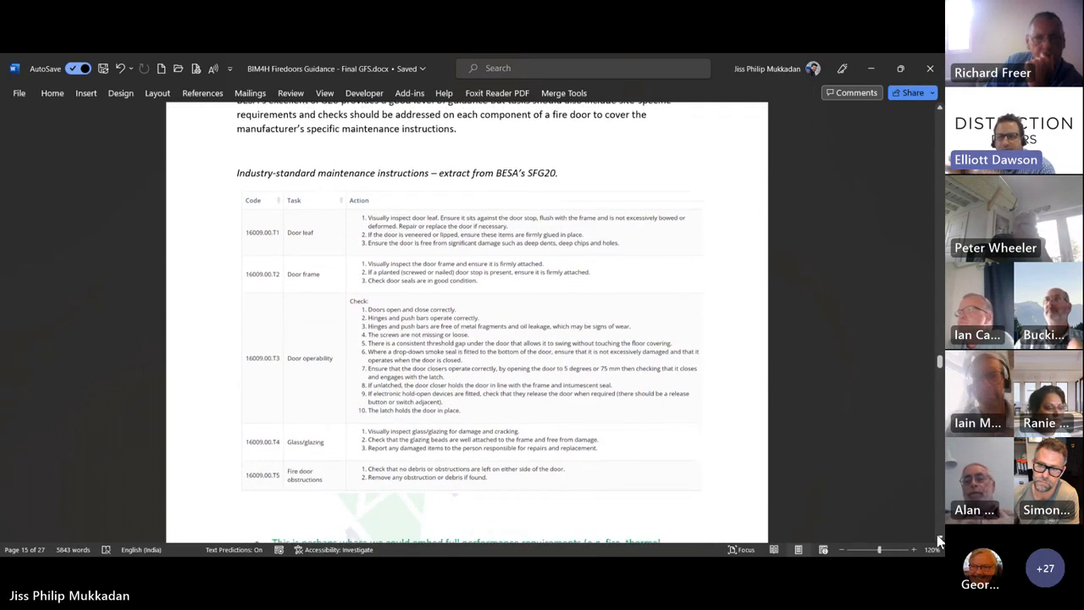
pyautogui.scroll(-3)
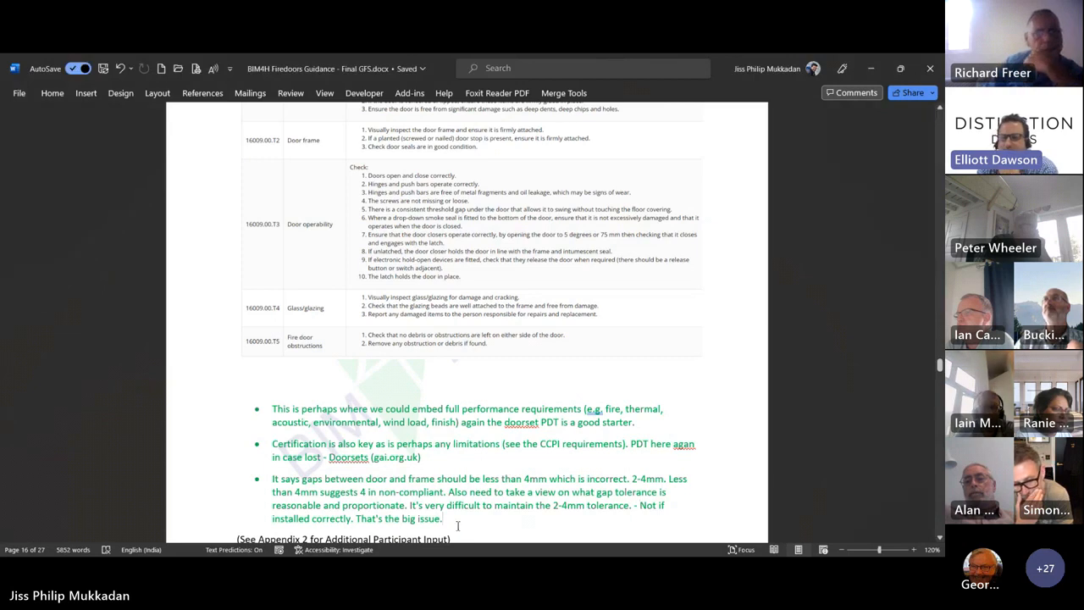
# Add 'This current subject is Regulation 38 in essence' and the warranty-certification remark.
pyautogui.write('This current subject is Regulation 38 in essence.')
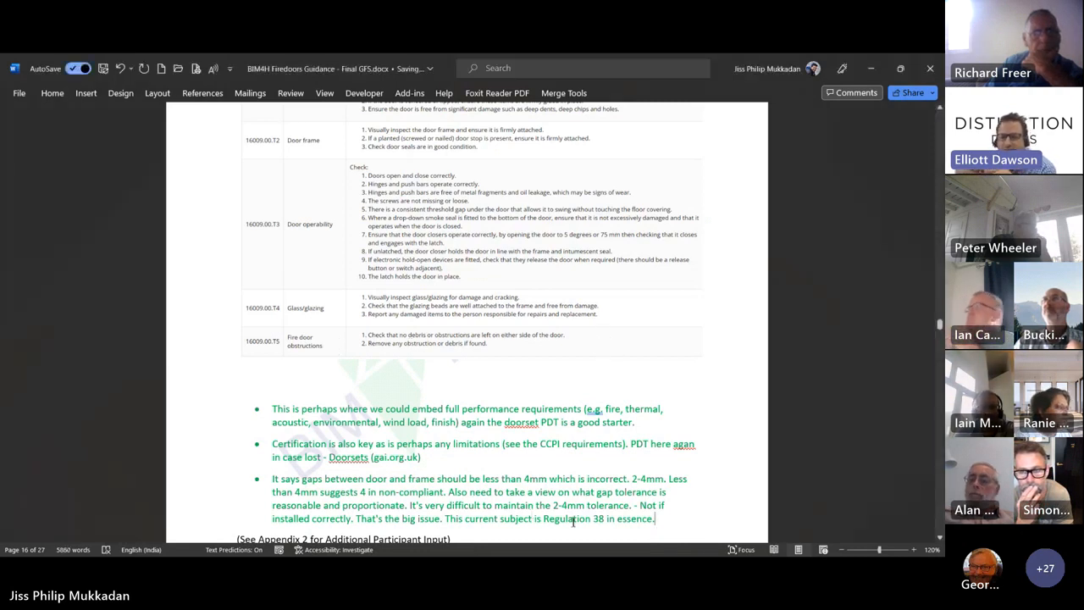
pyautogui.write('Is warranty the key word.  It should detail how certification is maintained.')
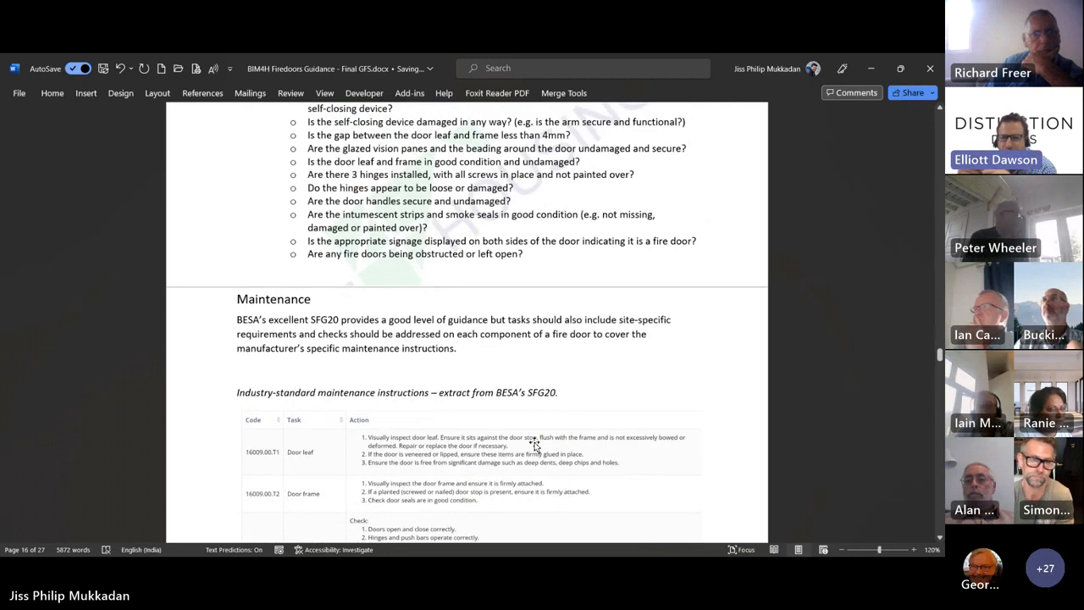
pyautogui.moveTo(487, 495)
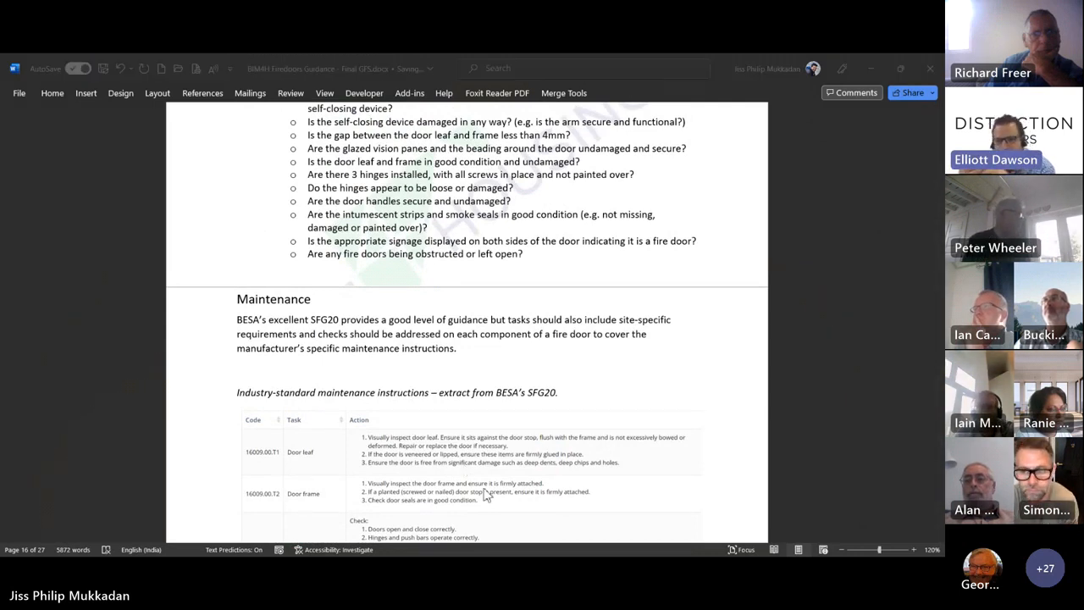
pyautogui.moveTo(581, 550)
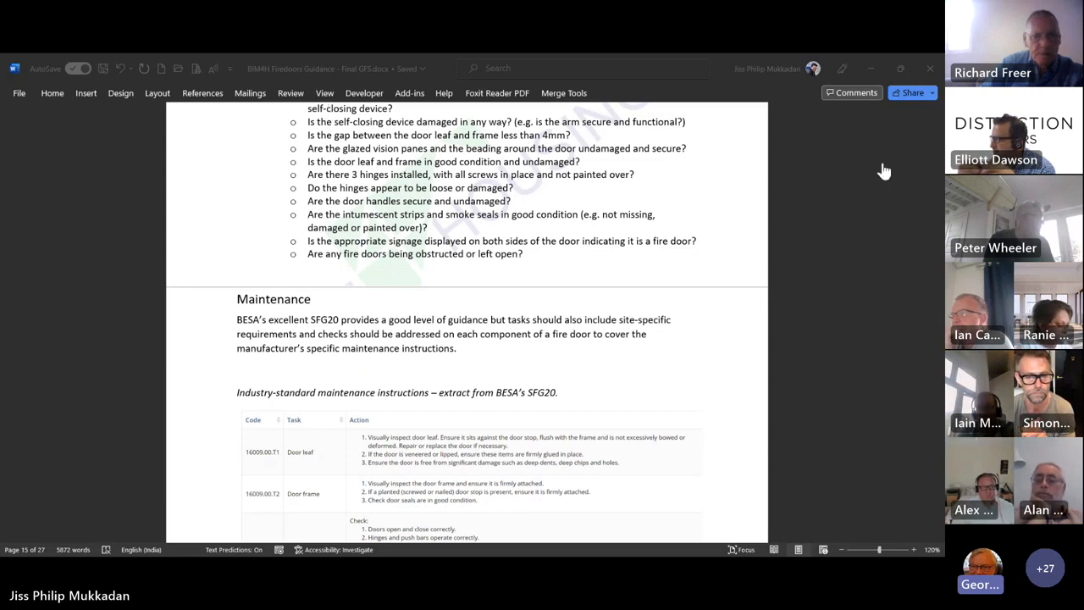
pyautogui.moveTo(462, 320)
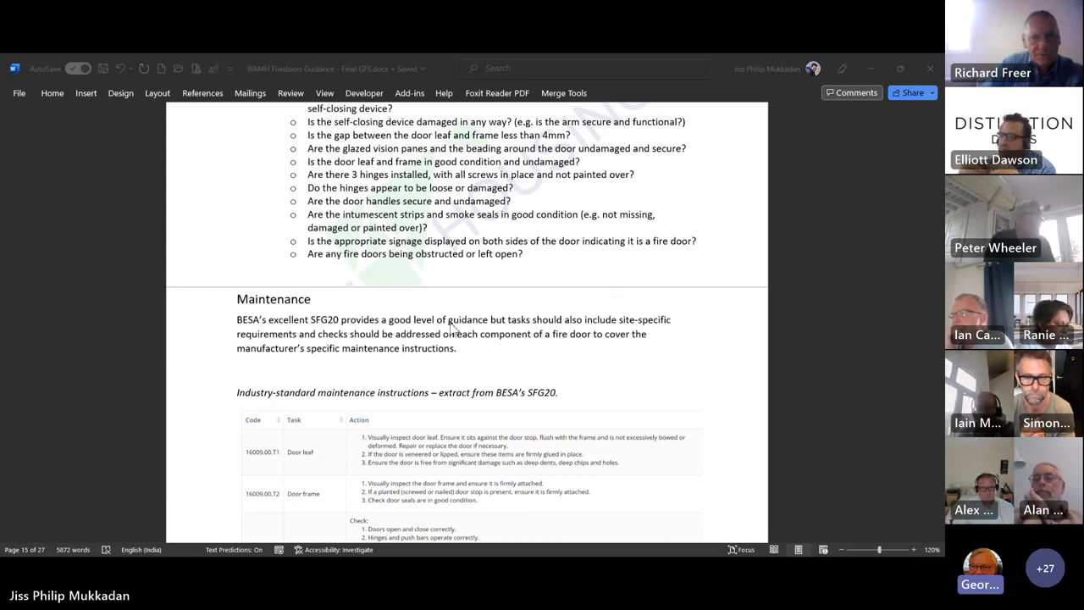
pyautogui.moveTo(487, 307)
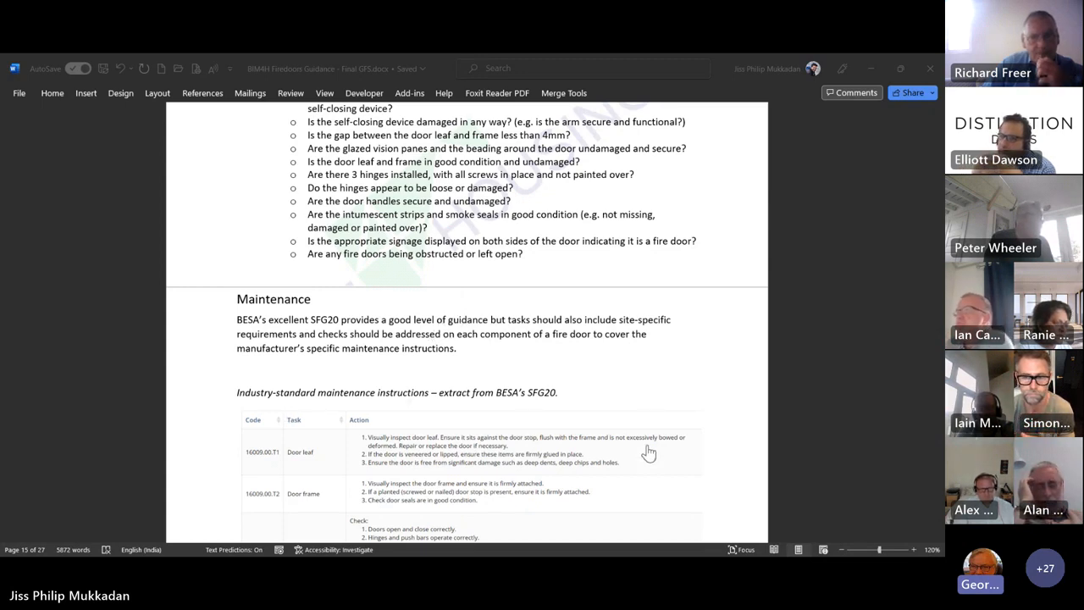
pyautogui.moveTo(675, 403)
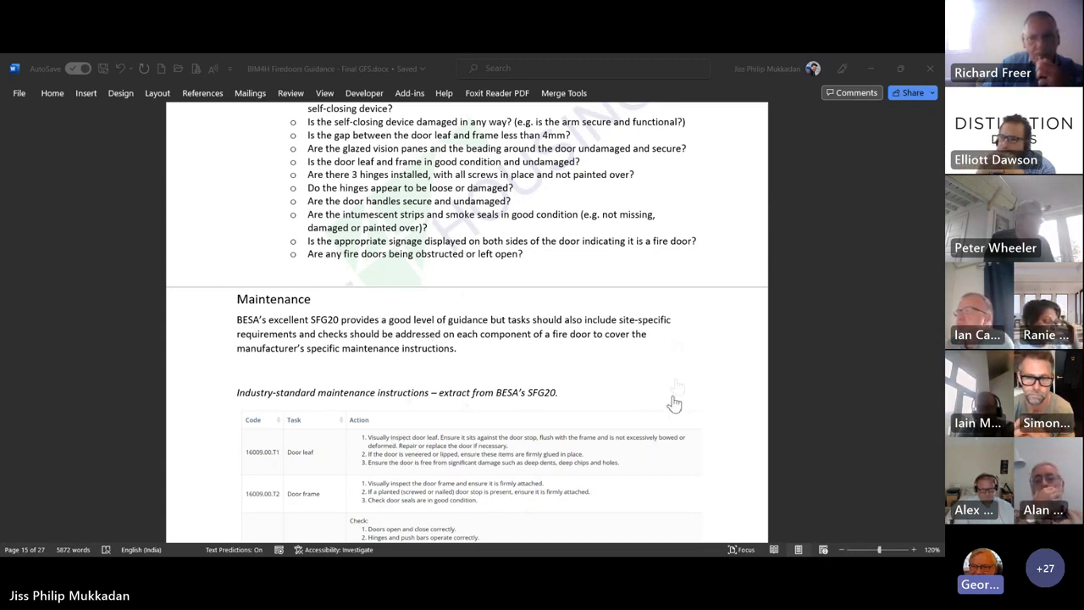
pyautogui.moveTo(564, 397)
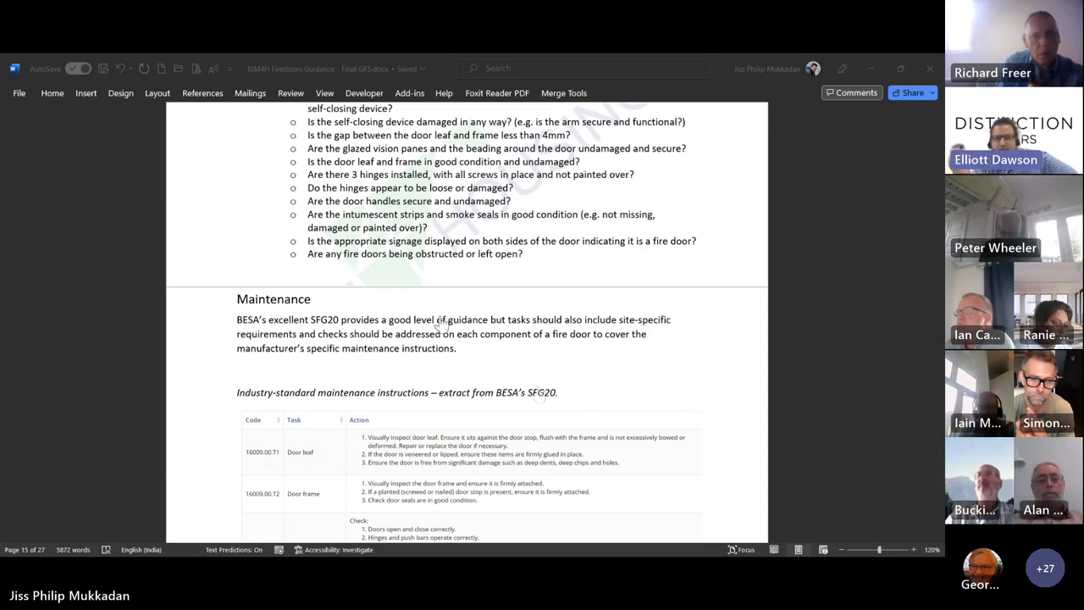
pyautogui.moveTo(678, 163)
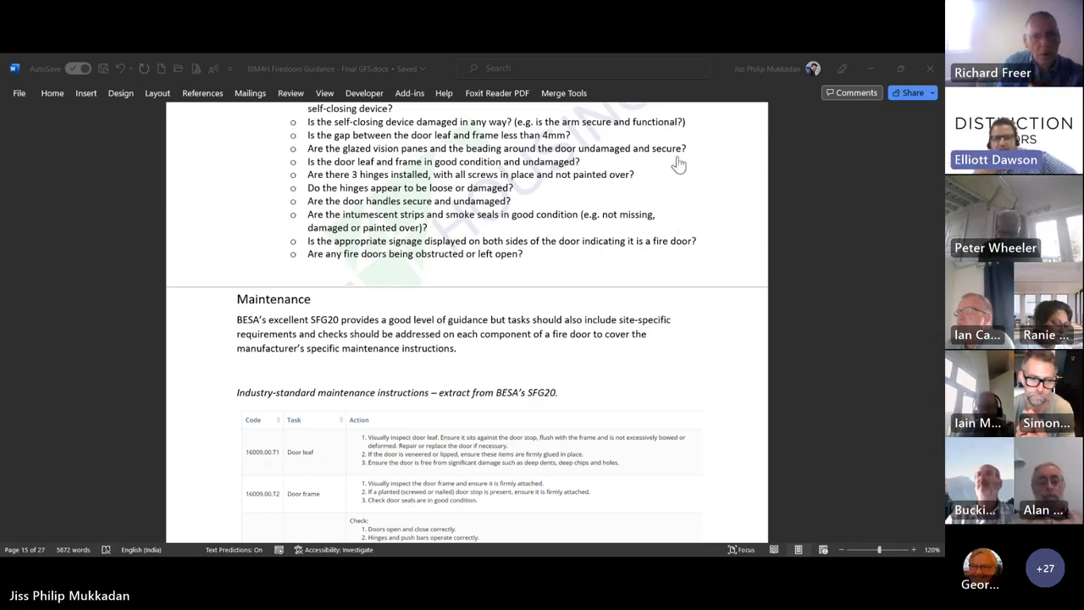
pyautogui.moveTo(449, 351)
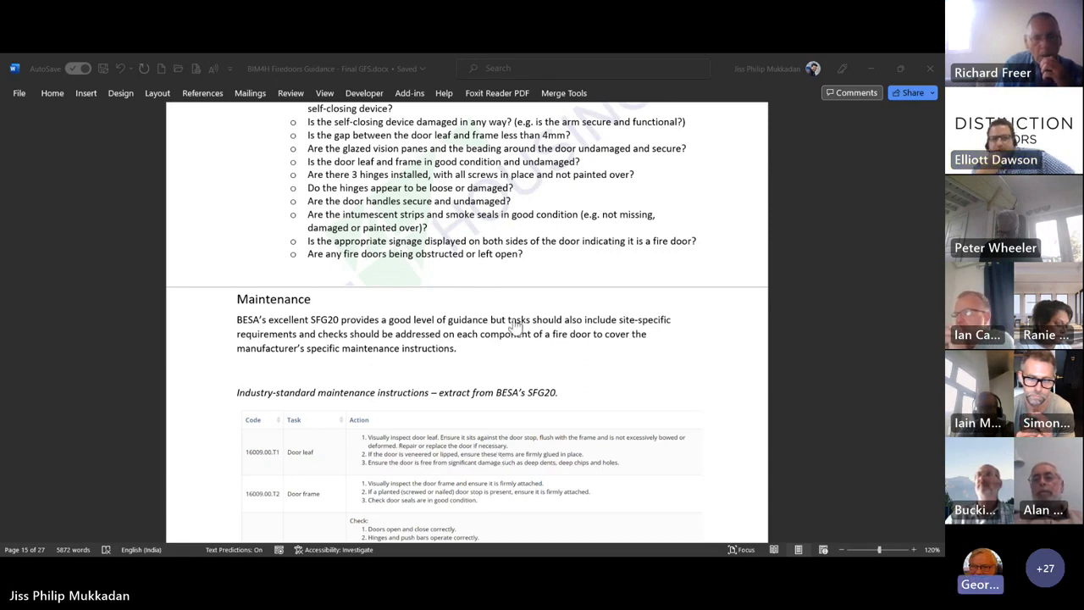
pyautogui.moveTo(504, 409)
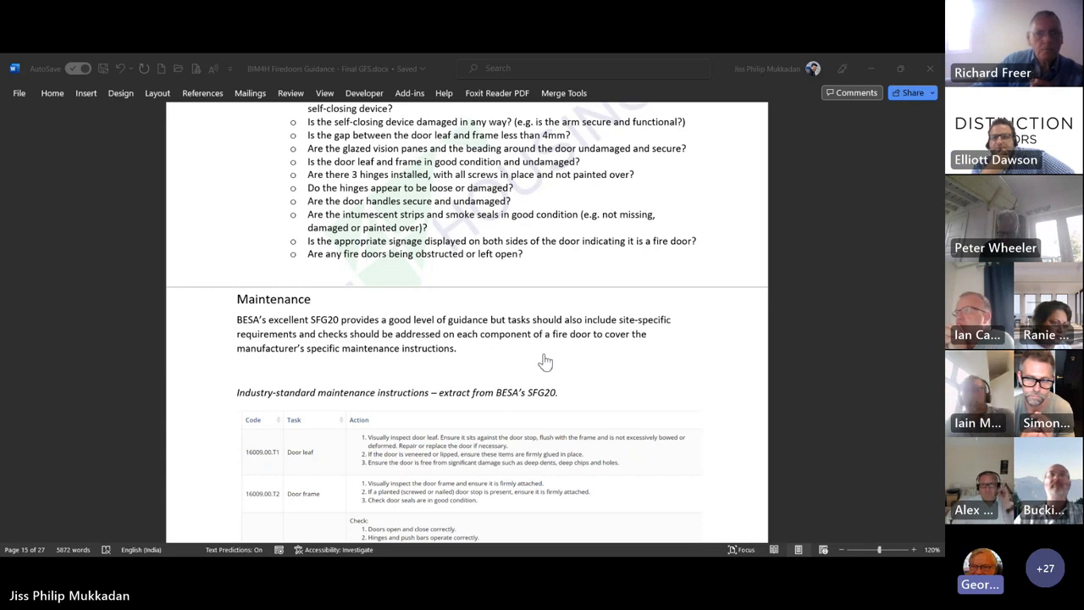
pyautogui.moveTo(526, 407)
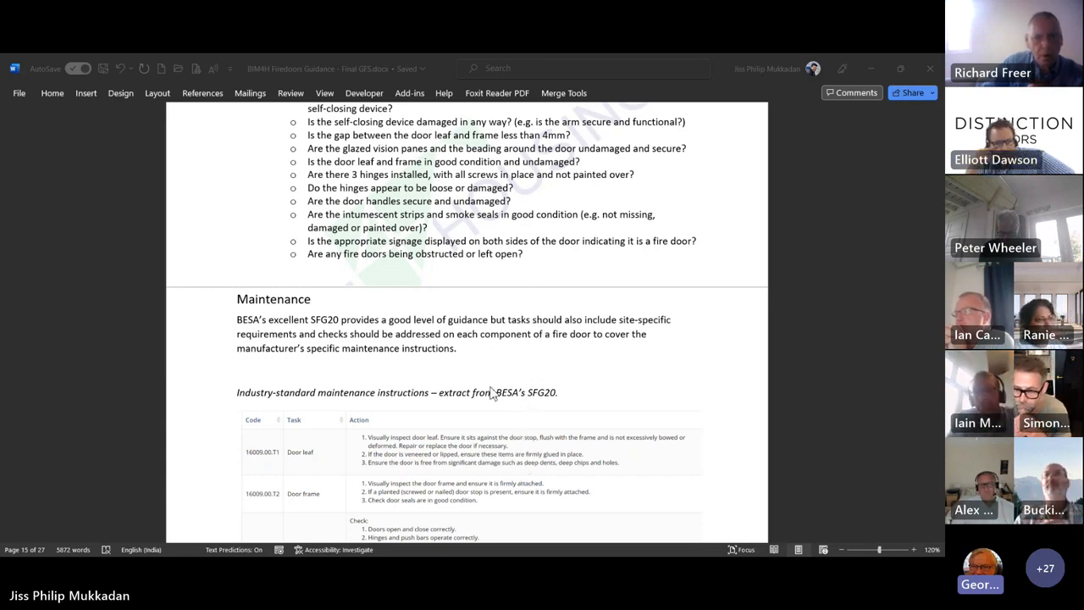
pyautogui.moveTo(464, 381)
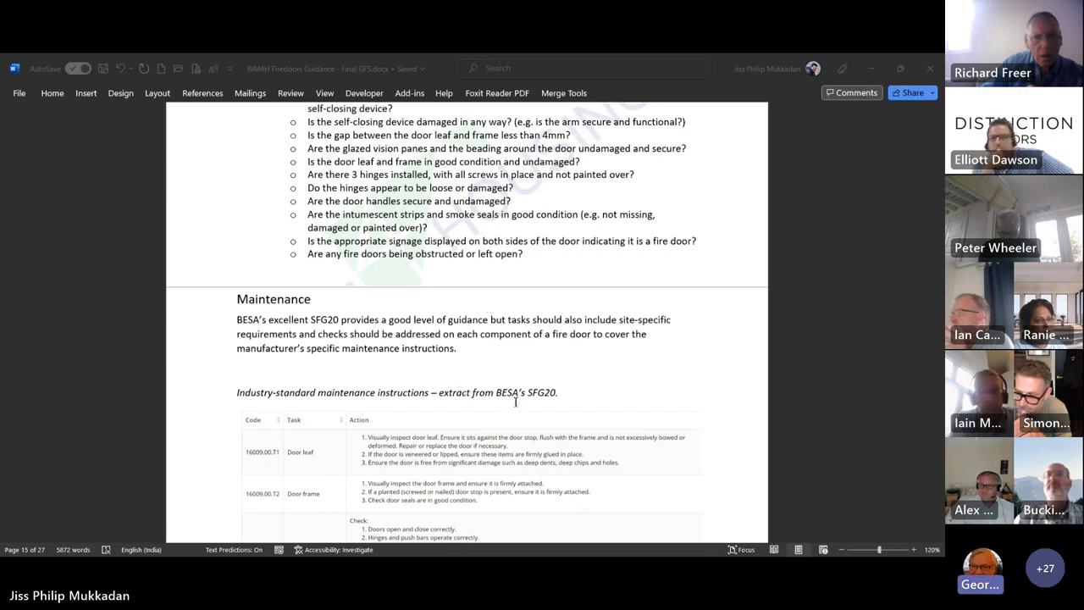
pyautogui.moveTo(485, 371)
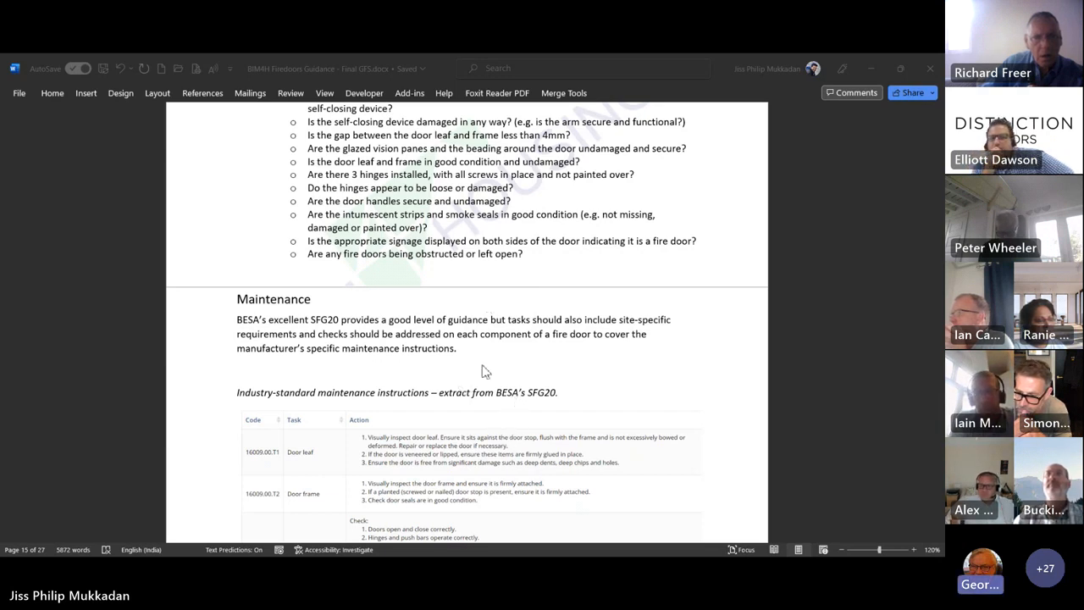
pyautogui.moveTo(464, 226)
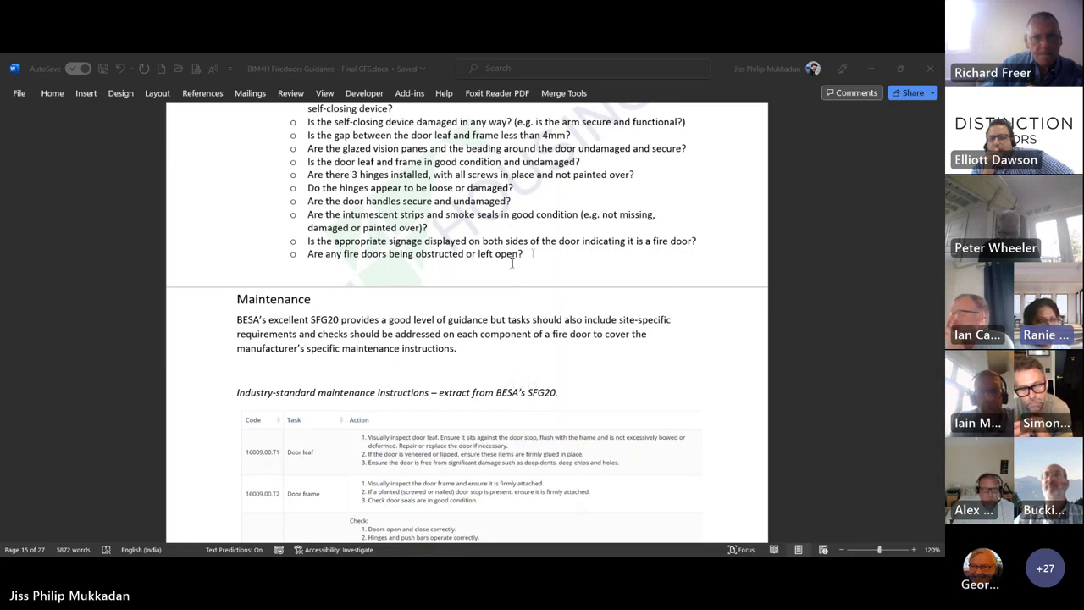
pyautogui.moveTo(532, 312)
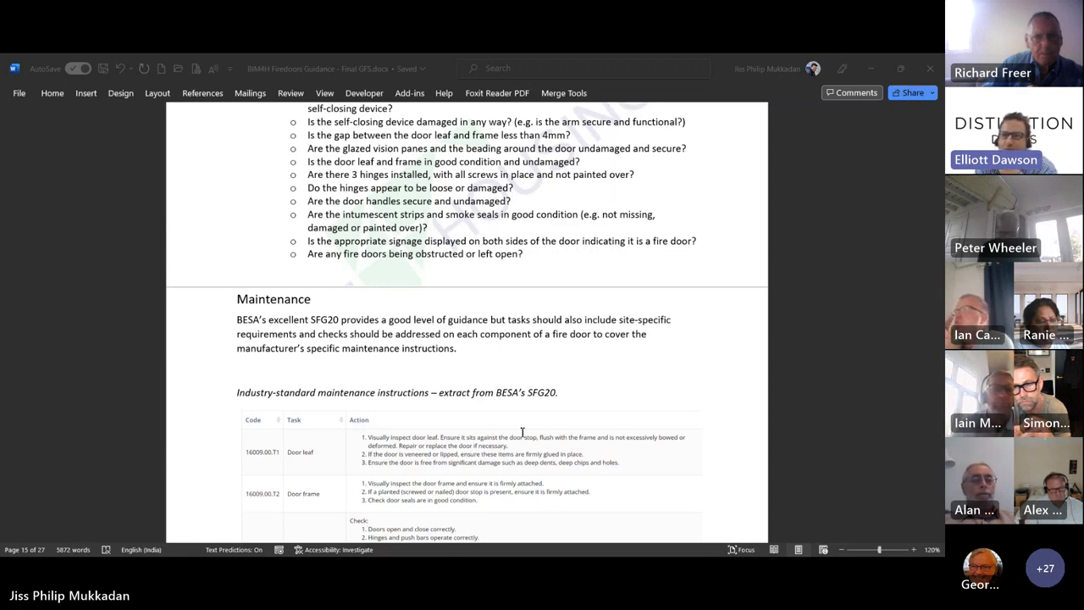
pyautogui.moveTo(716, 445)
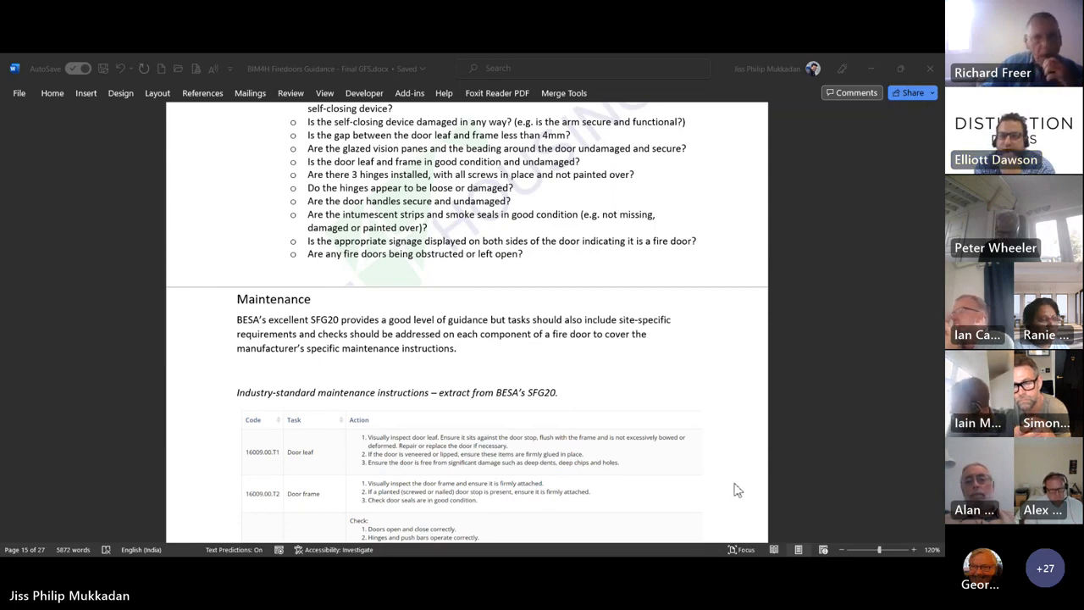
pyautogui.moveTo(680, 468)
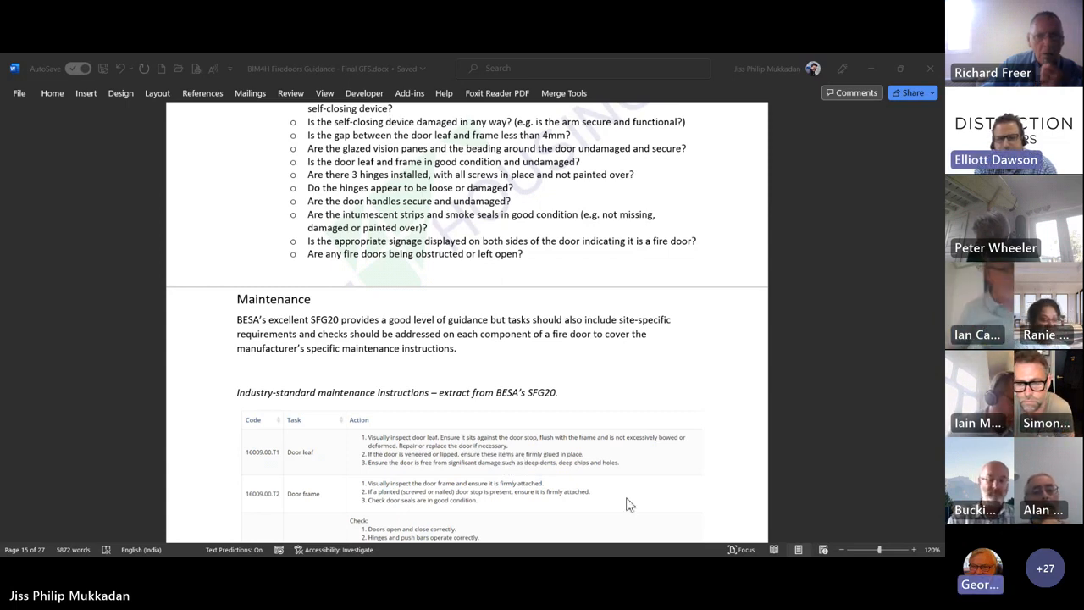
pyautogui.moveTo(637, 492)
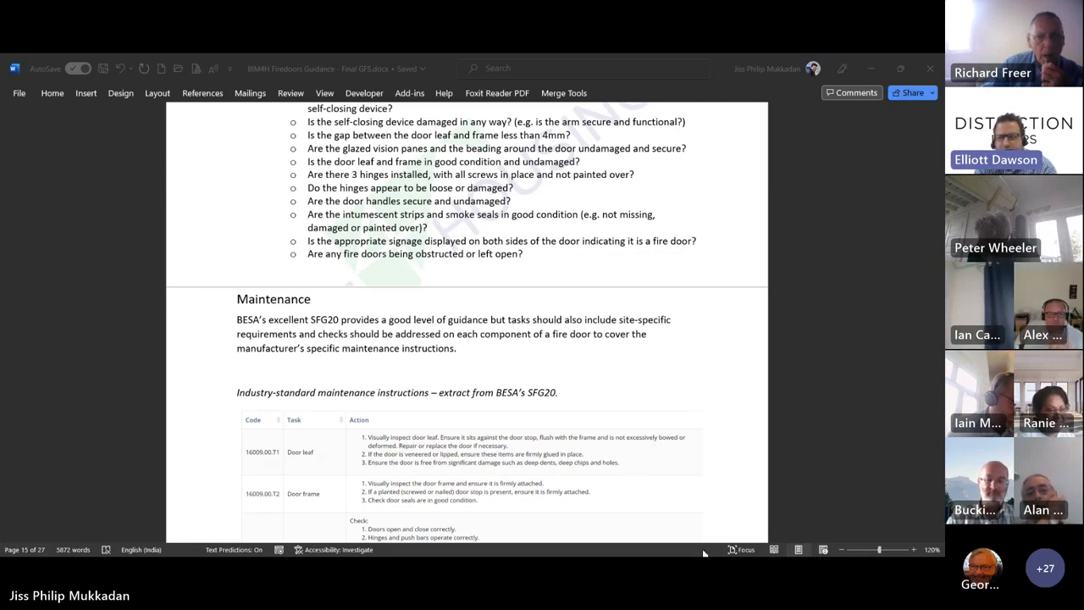
# Scroll down until the SFG20 table shows through the fire door obstructions row.
pyautogui.scroll(-3)
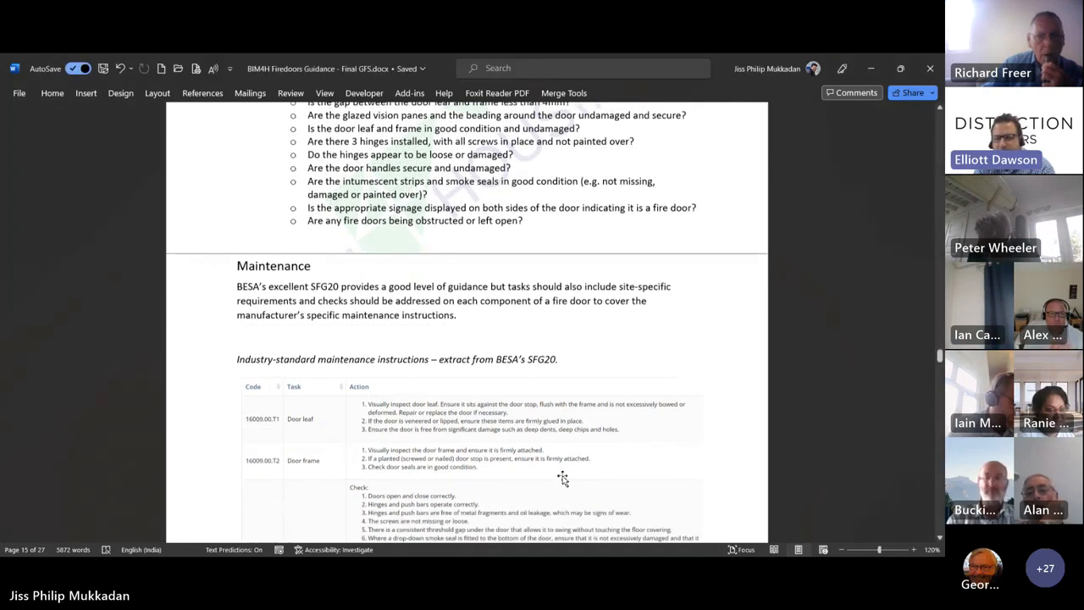
pyautogui.scroll(-3)
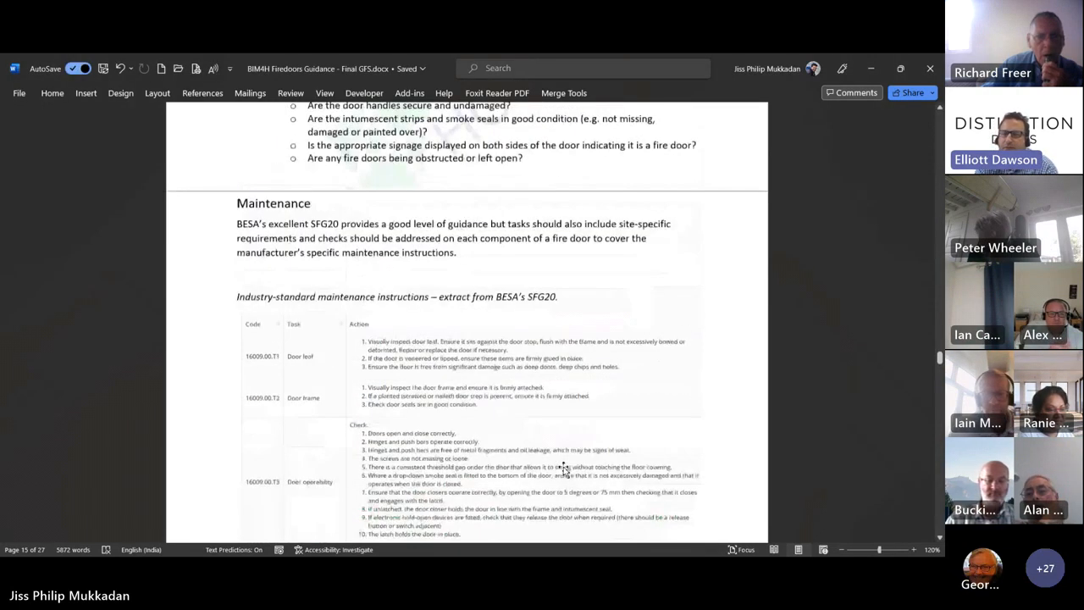
pyautogui.scroll(-3)
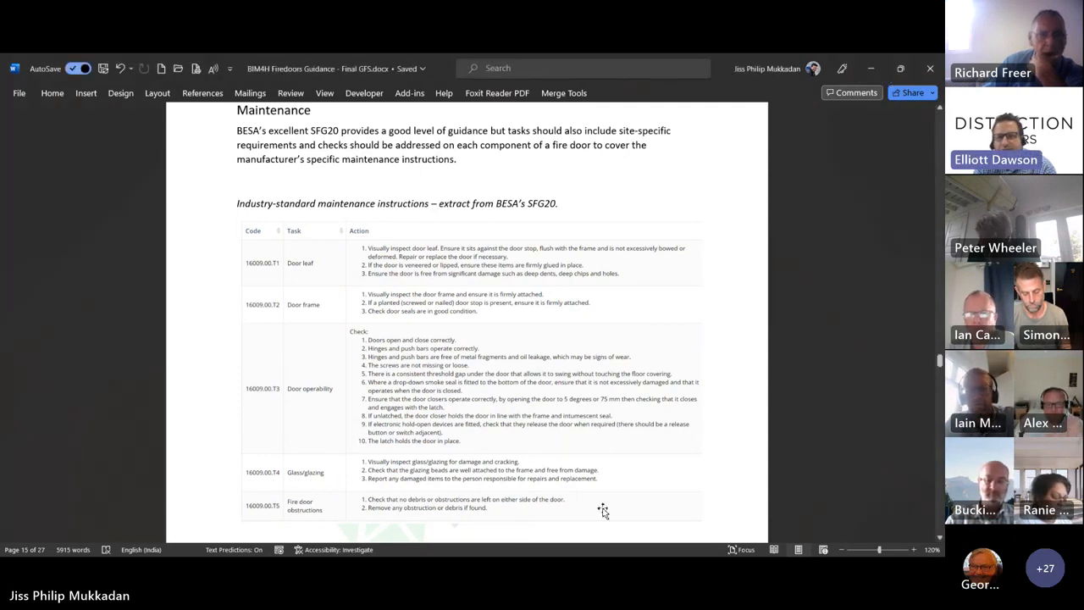
pyautogui.moveTo(637, 401)
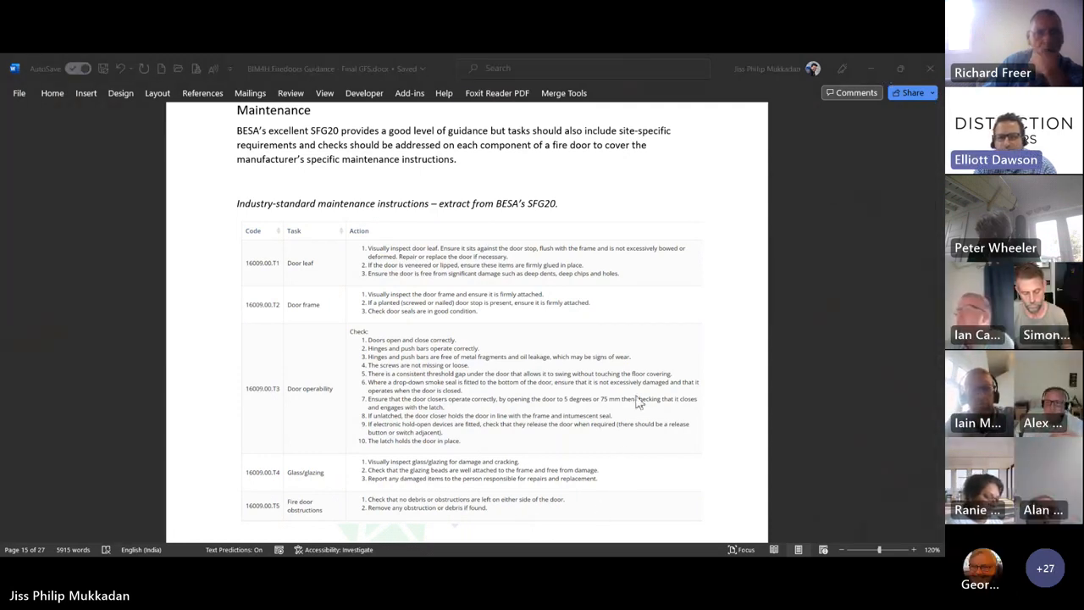